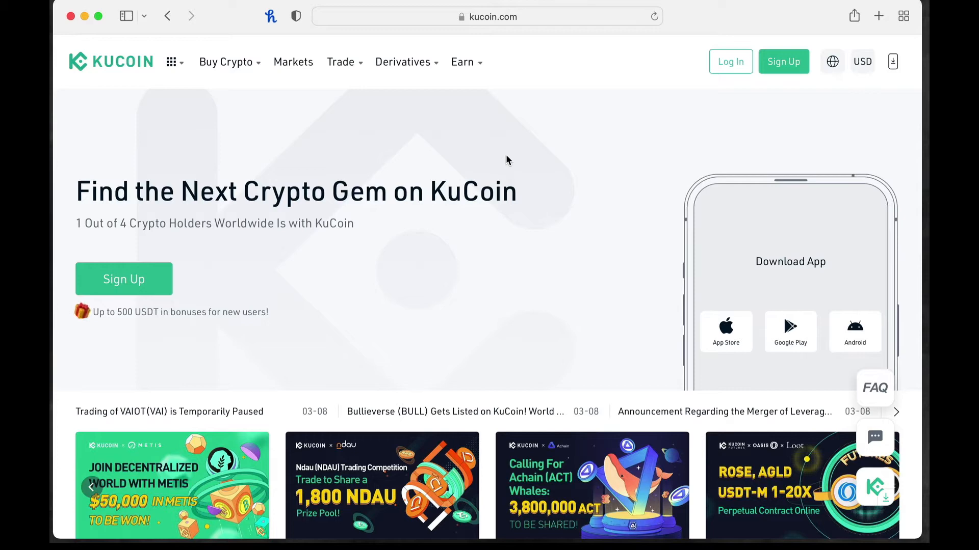
{"action": "mouse_move", "coordinate": [569, 150]}
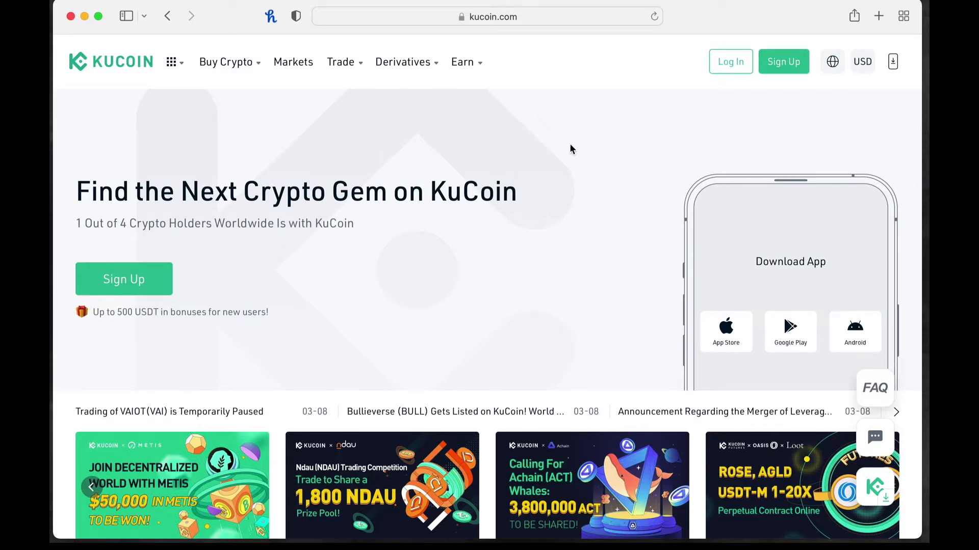
Go from the KuCoin home page to the login page with the top-bar Log In button.
{"action": "left_click", "coordinate": [729, 62]}
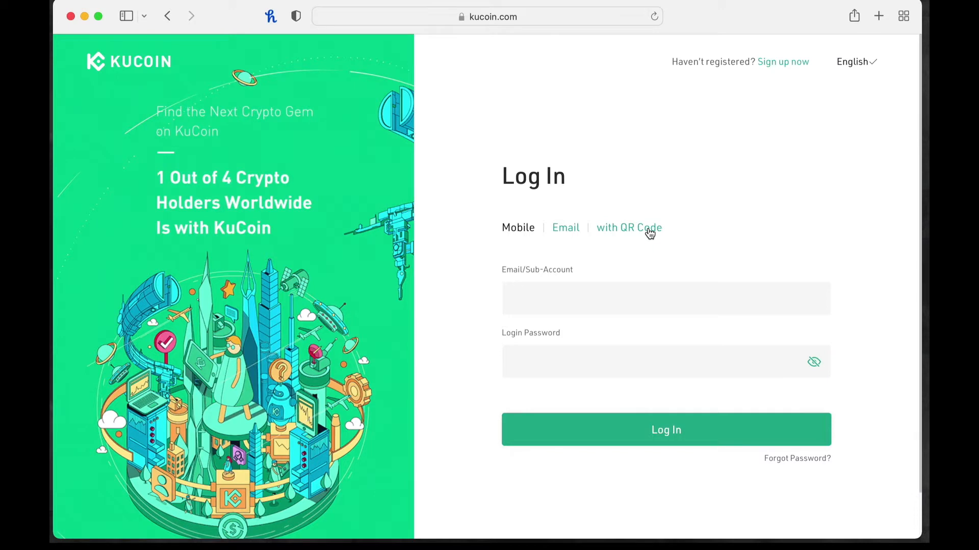
Log in with a QR code and authorize the request from the KuCoin phone app.
{"action": "left_click", "coordinate": [629, 228]}
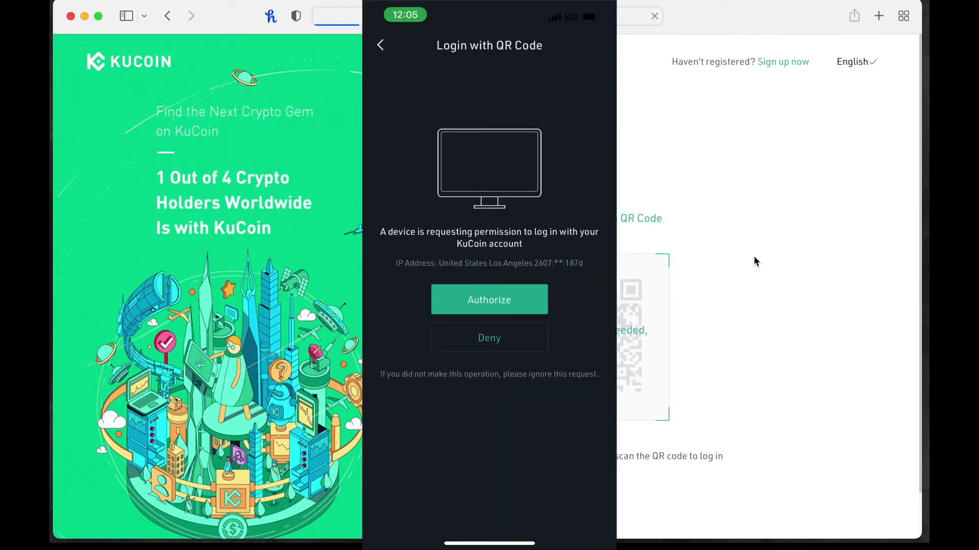
{"action": "left_click", "coordinate": [489, 300]}
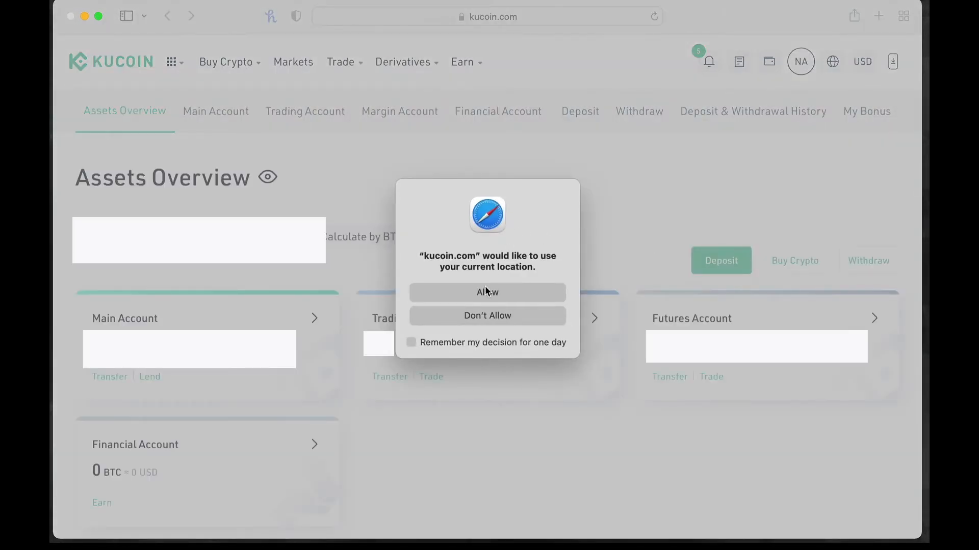
{"action": "mouse_move", "coordinate": [503, 302]}
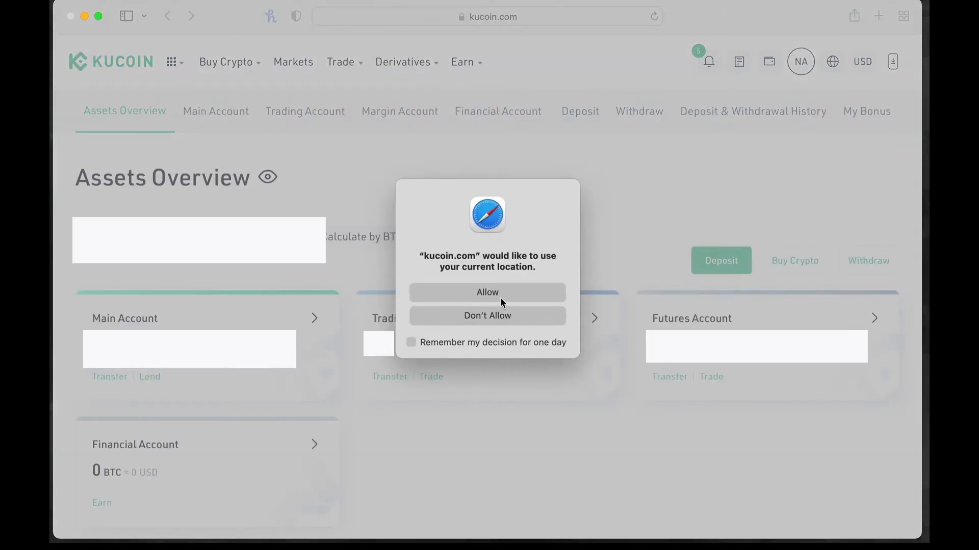
Allow Safari to share the current location with KuCoin.
{"action": "left_click", "coordinate": [487, 315]}
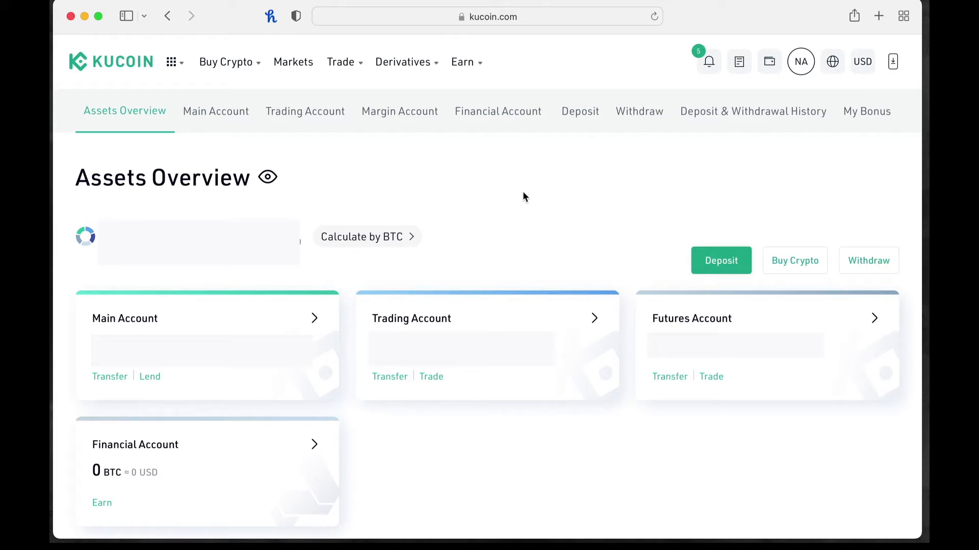
{"action": "mouse_move", "coordinate": [769, 56]}
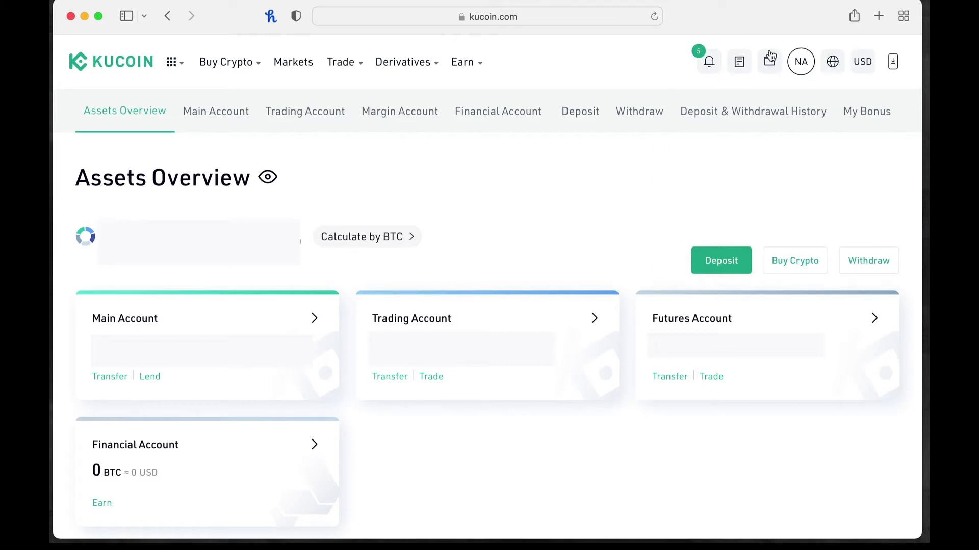
Open User Profile from the NA account avatar in the header.
{"action": "left_click", "coordinate": [801, 61]}
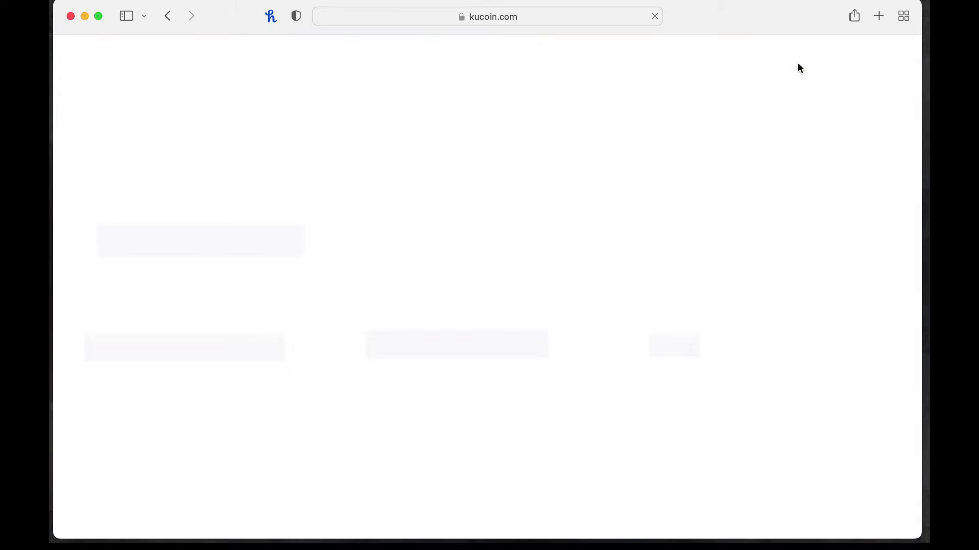
{"action": "left_click", "coordinate": [800, 61]}
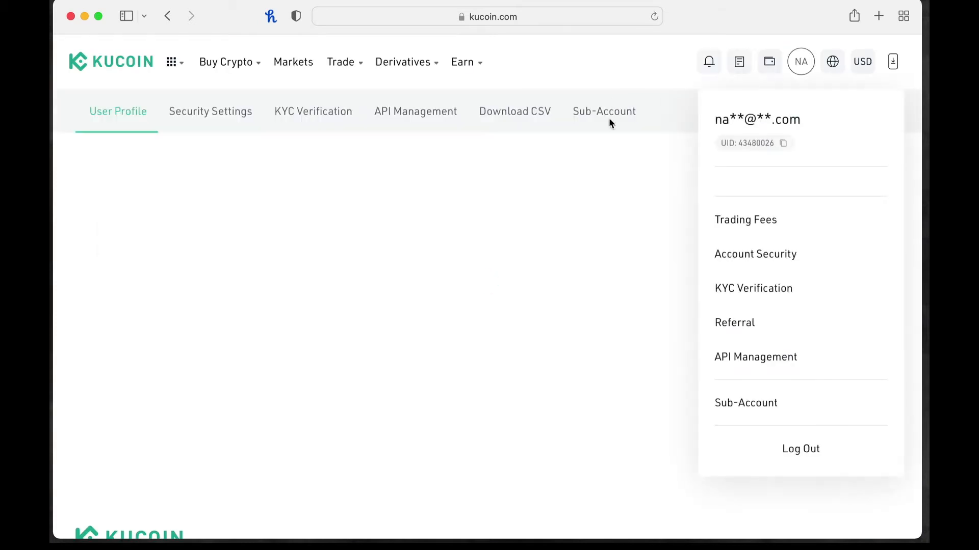
{"action": "mouse_move", "coordinate": [595, 163]}
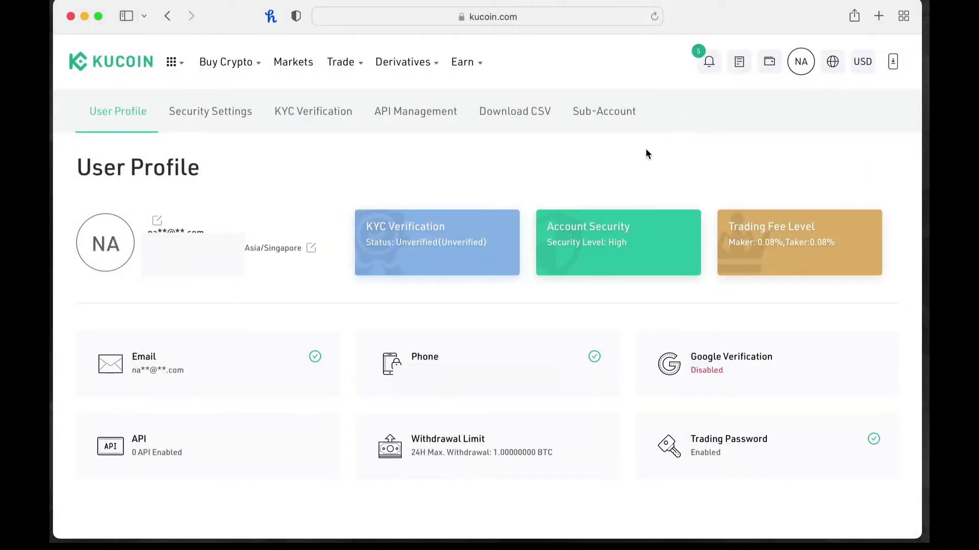
{"action": "mouse_move", "coordinate": [586, 163]}
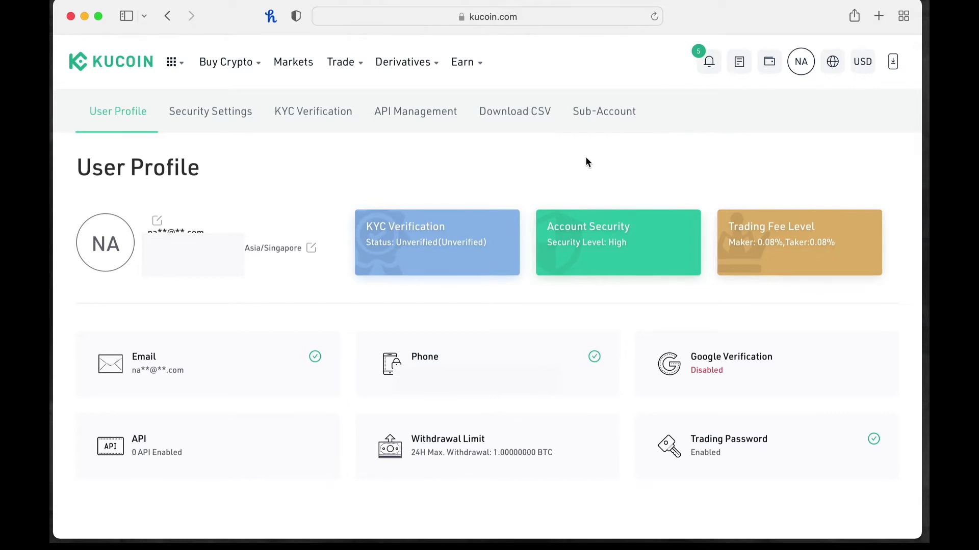
{"action": "mouse_move", "coordinate": [528, 128]}
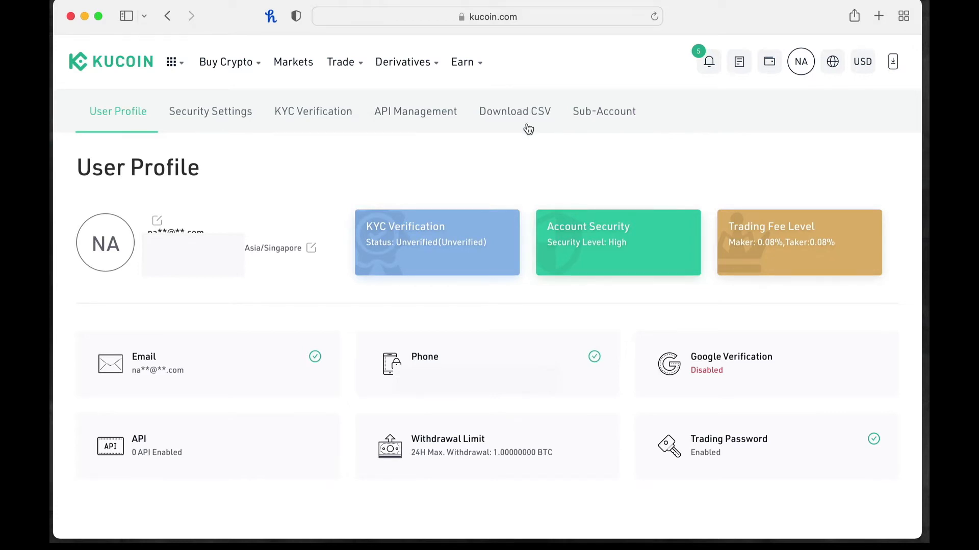
Show the Download CSV page listing six earlier export requests.
{"action": "left_click", "coordinate": [514, 111]}
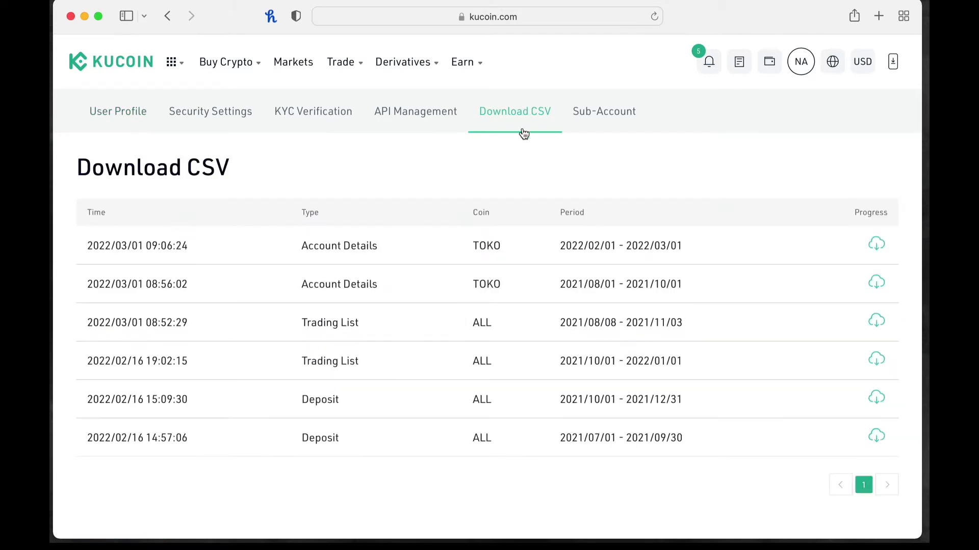
{"action": "mouse_move", "coordinate": [506, 159]}
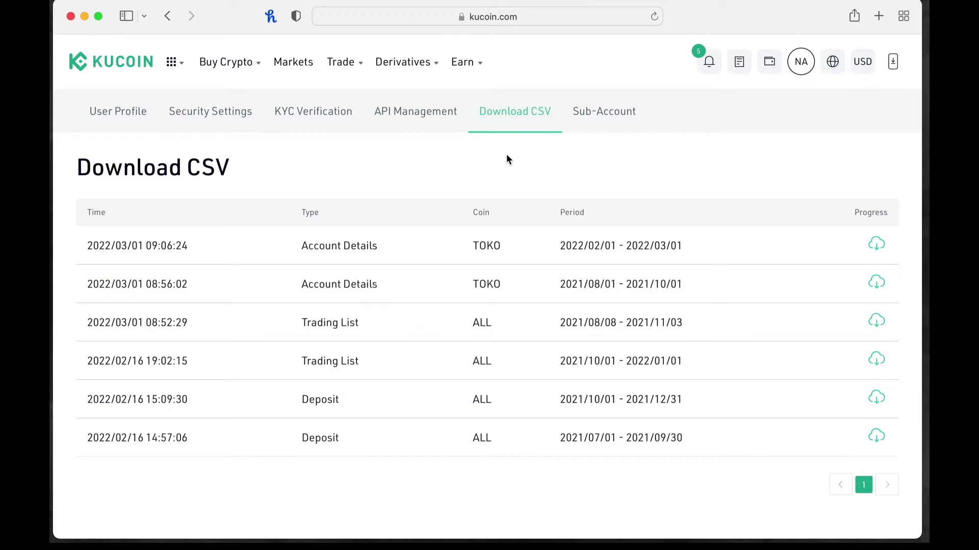
{"action": "mouse_move", "coordinate": [747, 85]}
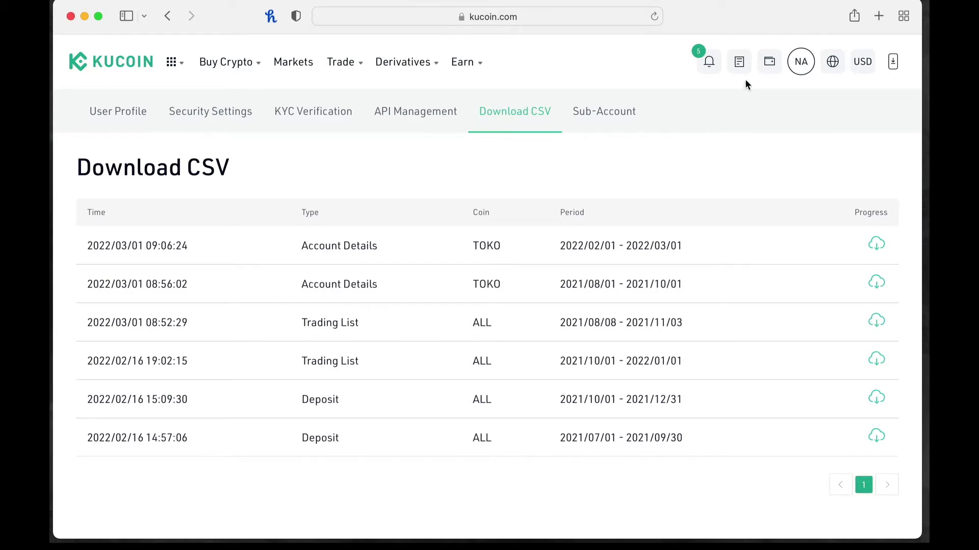
Open Spot Order History from the Orders menu and filter it to 1 Year.
{"action": "left_click", "coordinate": [739, 61]}
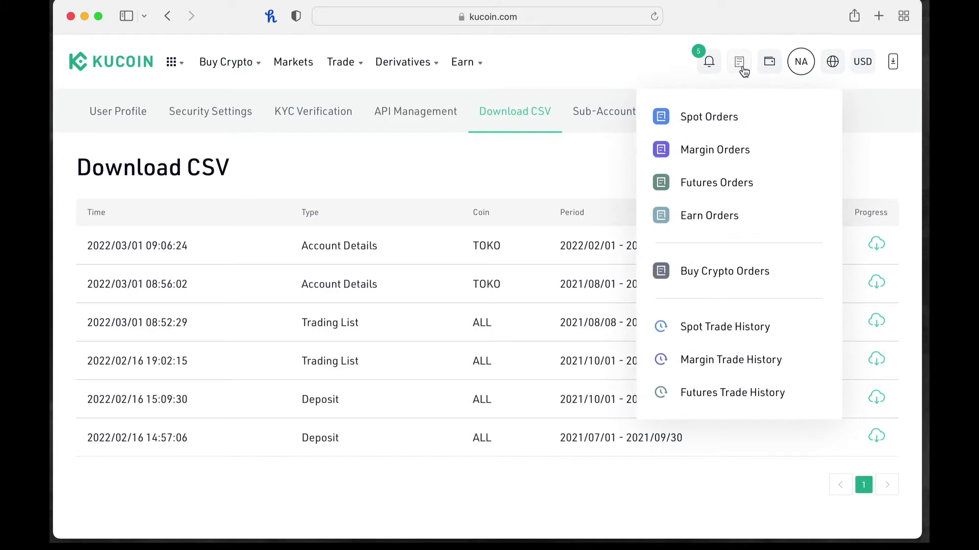
{"action": "mouse_move", "coordinate": [725, 326]}
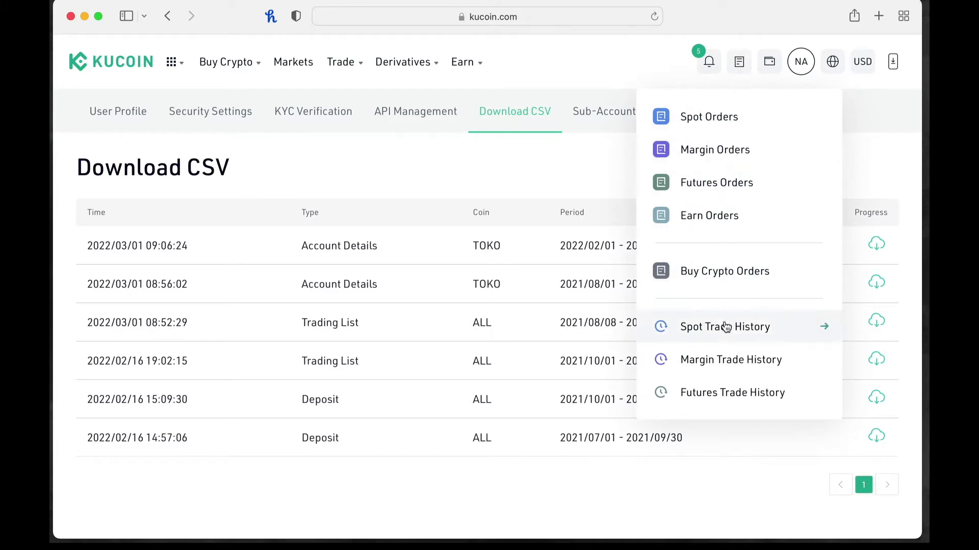
{"action": "mouse_move", "coordinate": [725, 331]}
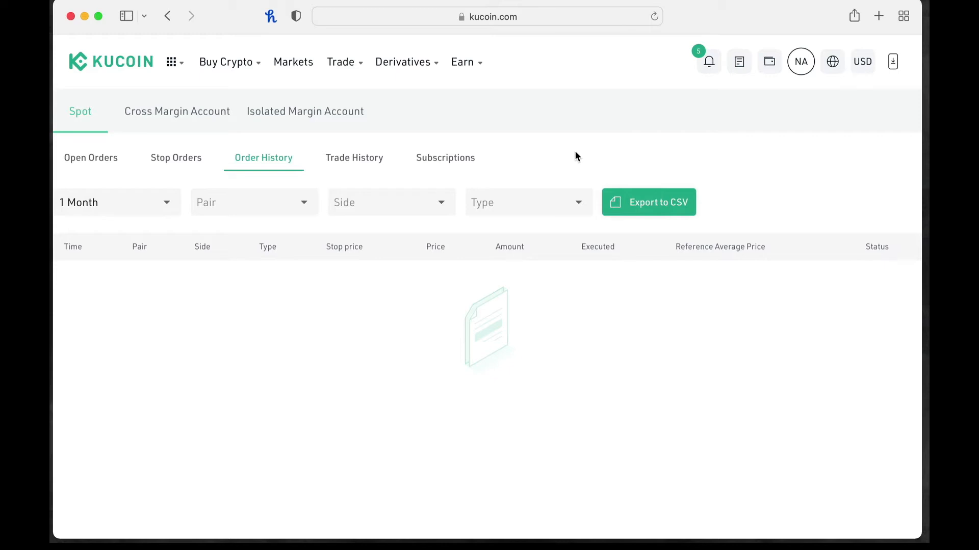
{"action": "mouse_move", "coordinate": [653, 203]}
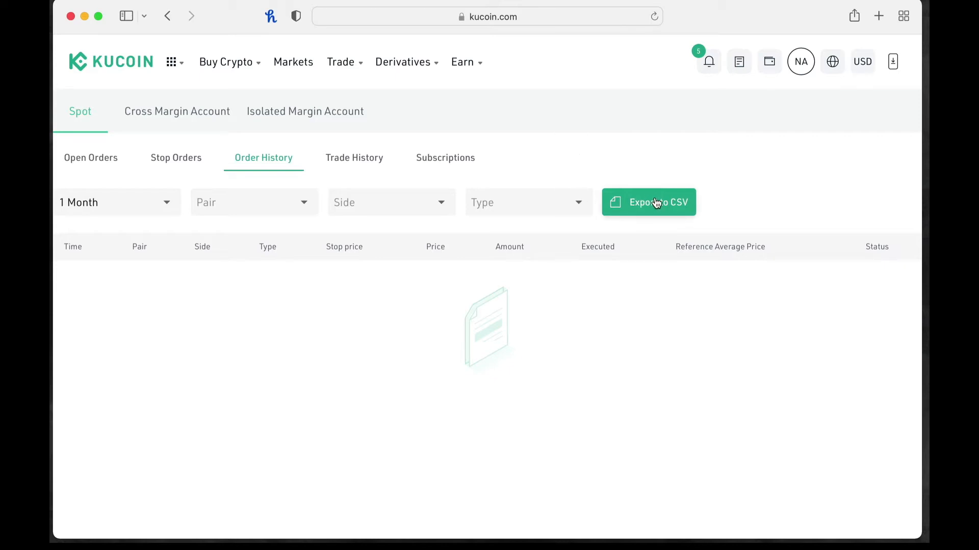
{"action": "mouse_move", "coordinate": [631, 217]}
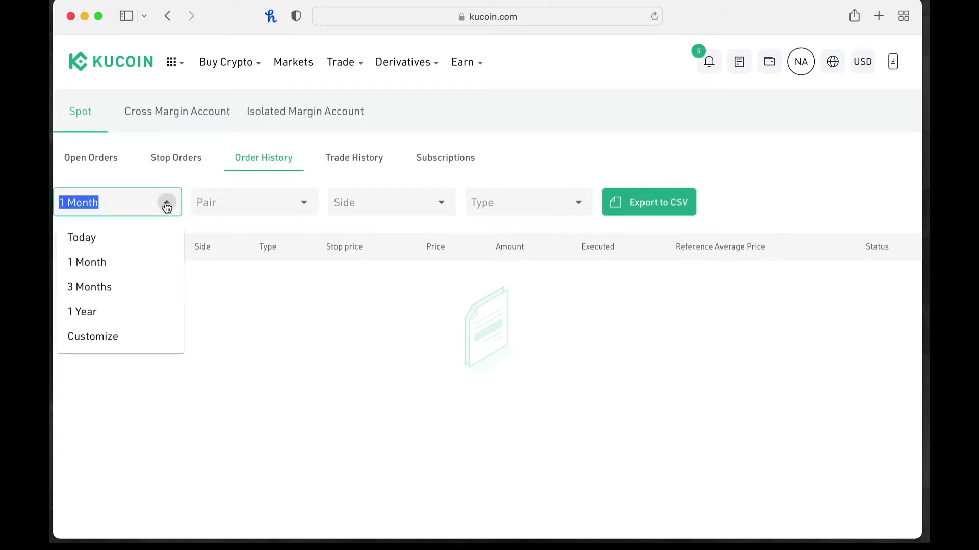
{"action": "left_click", "coordinate": [82, 312]}
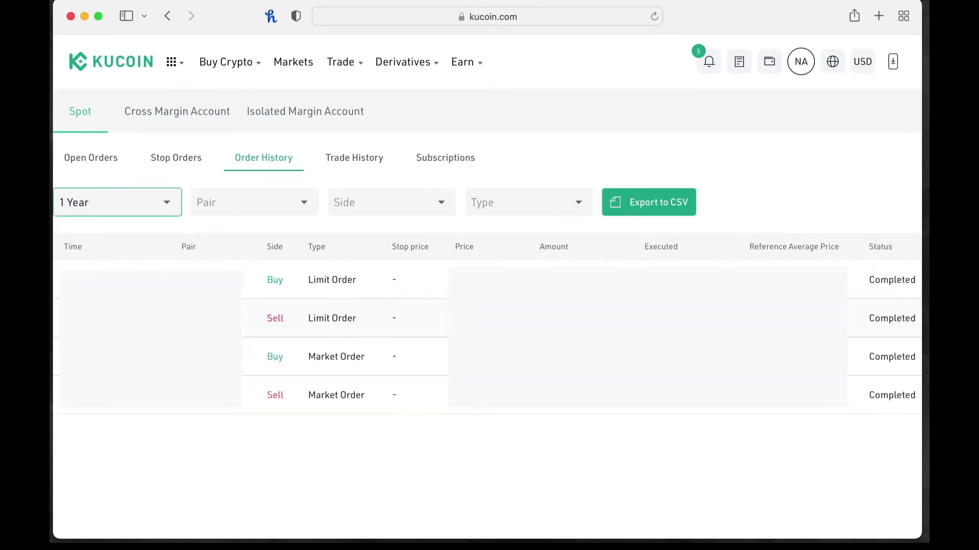
{"action": "mouse_move", "coordinate": [560, 147]}
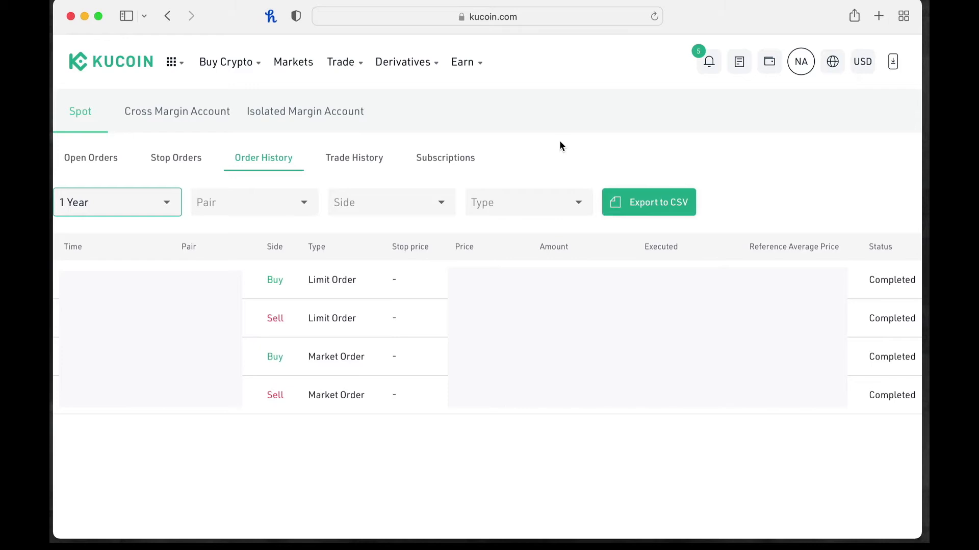
{"action": "mouse_move", "coordinate": [611, 146]}
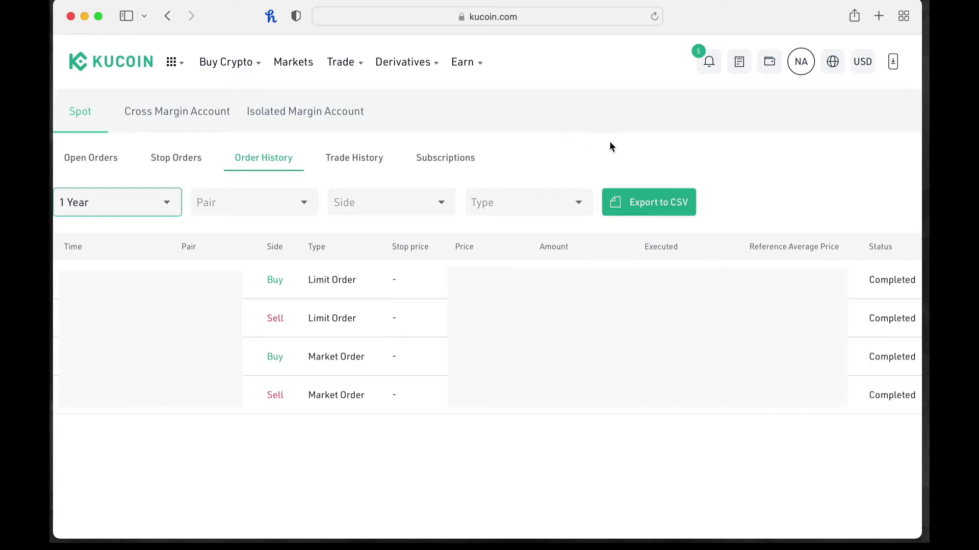
{"action": "mouse_move", "coordinate": [648, 202]}
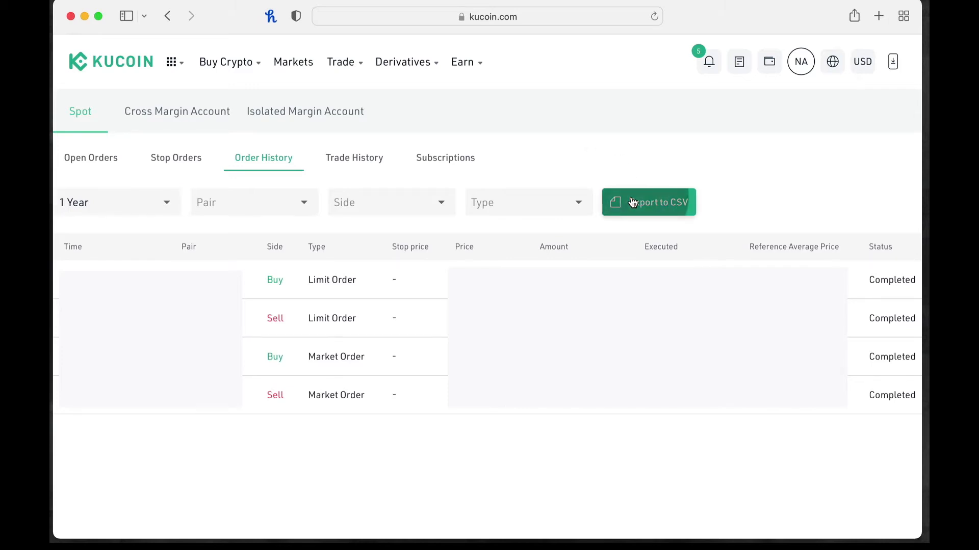
Start a spot-order CSV export set to 1 Year, then reopen its Time range list.
{"action": "left_click", "coordinate": [648, 202]}
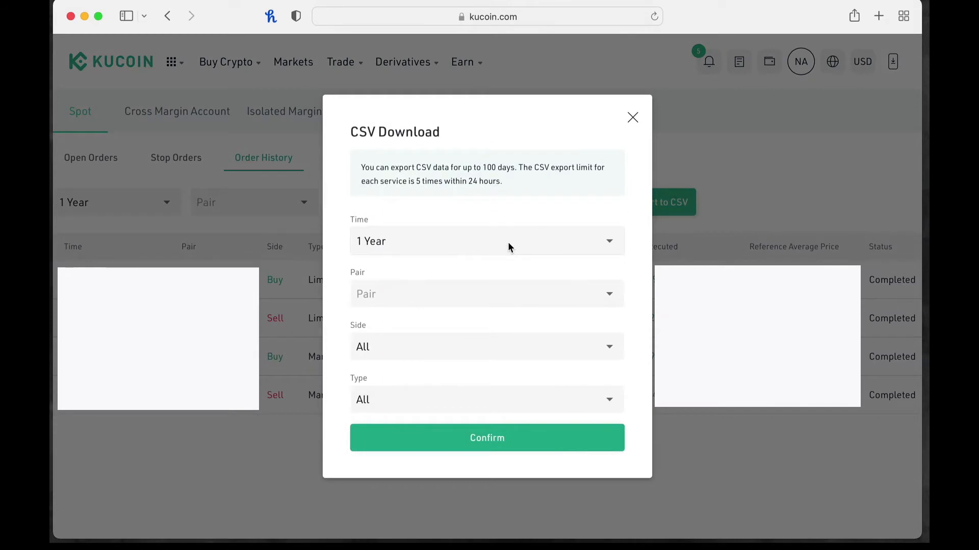
{"action": "mouse_move", "coordinate": [380, 178]}
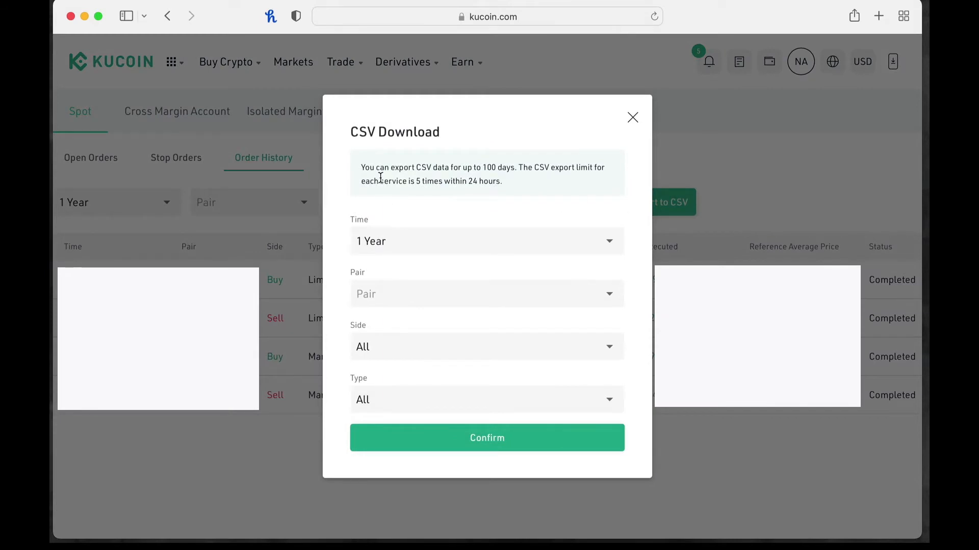
{"action": "mouse_move", "coordinate": [505, 181]}
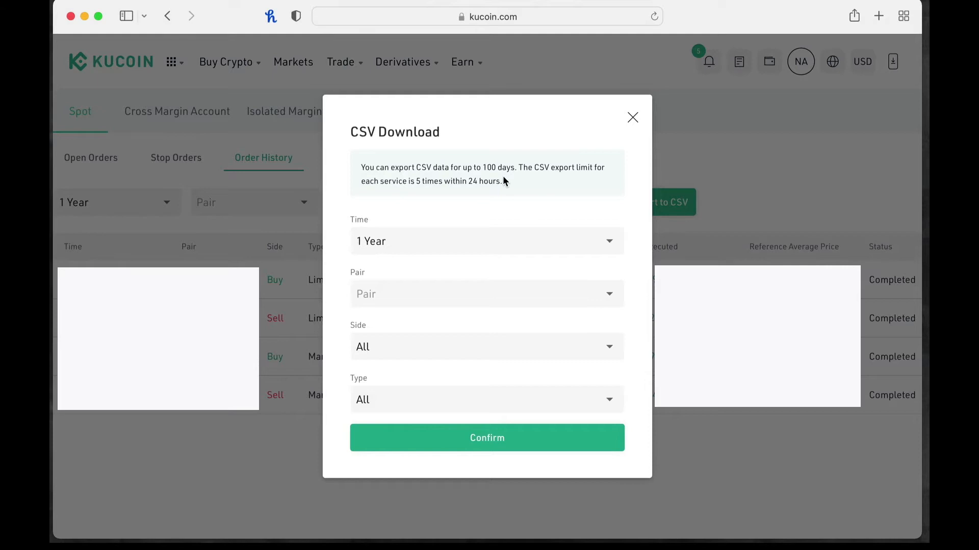
{"action": "mouse_move", "coordinate": [569, 192]}
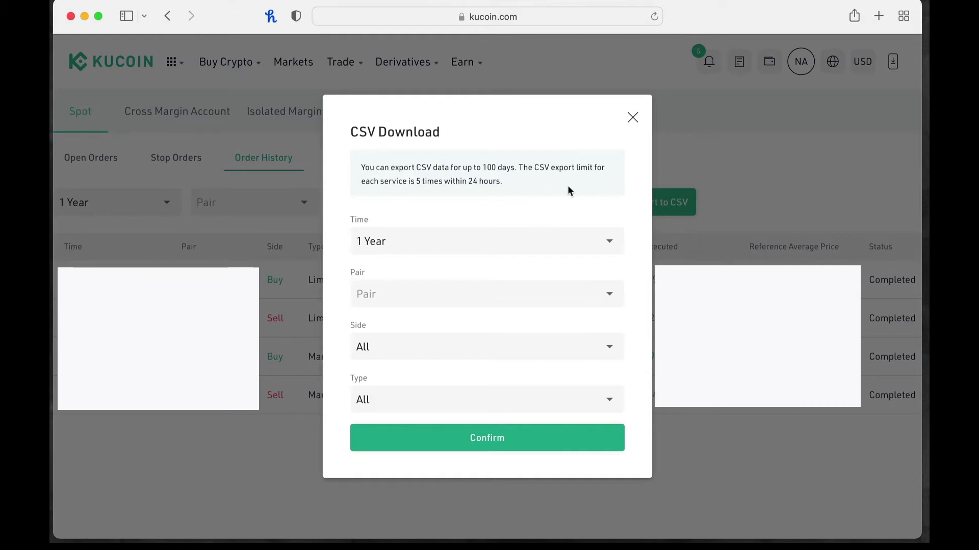
{"action": "mouse_move", "coordinate": [487, 197]}
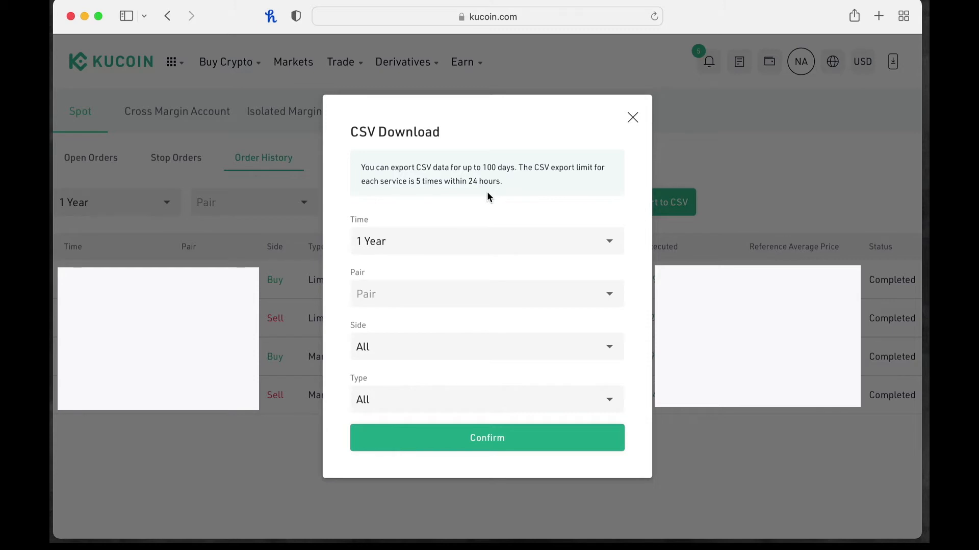
{"action": "mouse_move", "coordinate": [421, 239]}
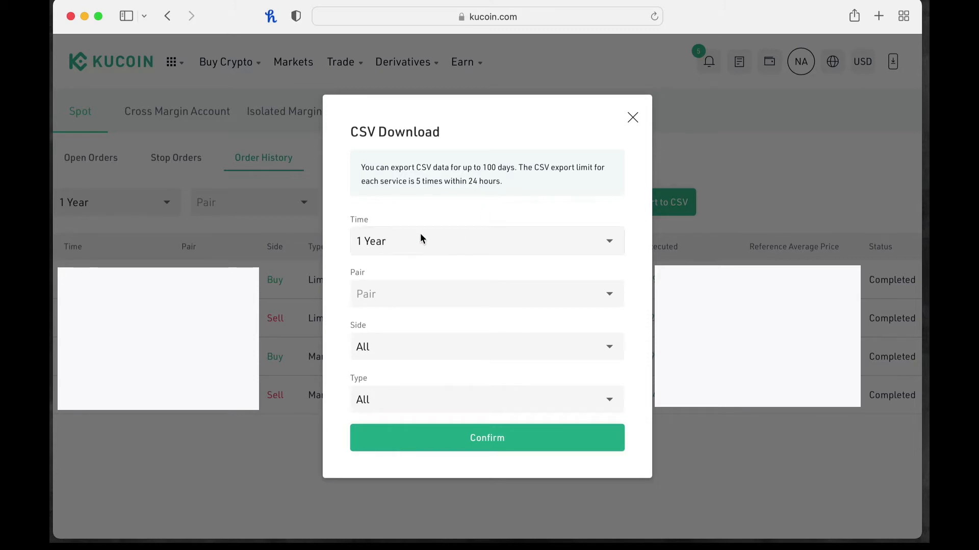
{"action": "left_click", "coordinate": [486, 241]}
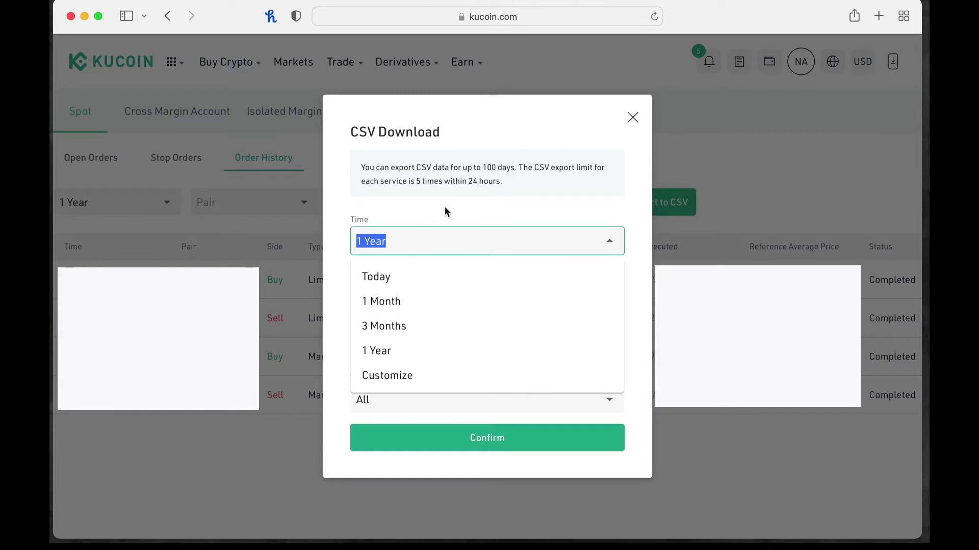
{"action": "left_click", "coordinate": [376, 350]}
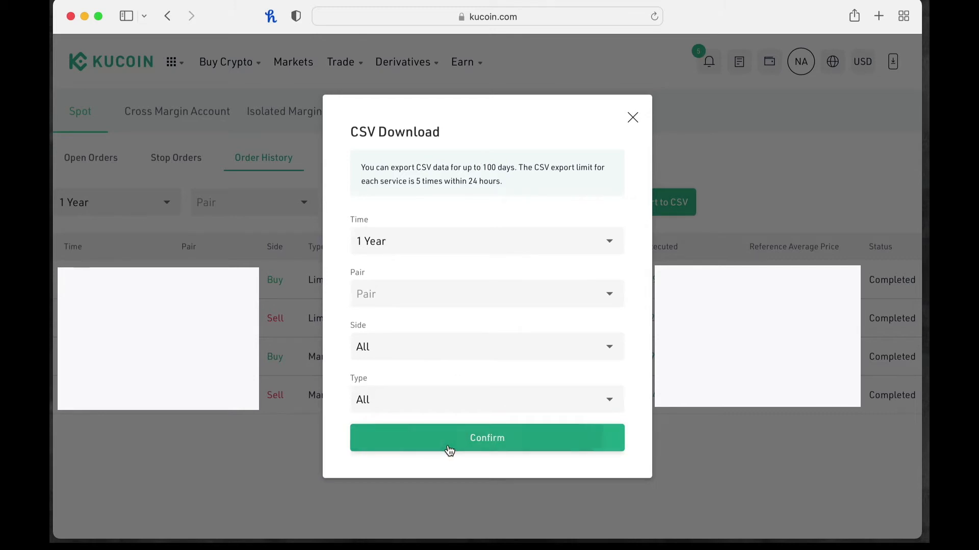
{"action": "left_click", "coordinate": [487, 437]}
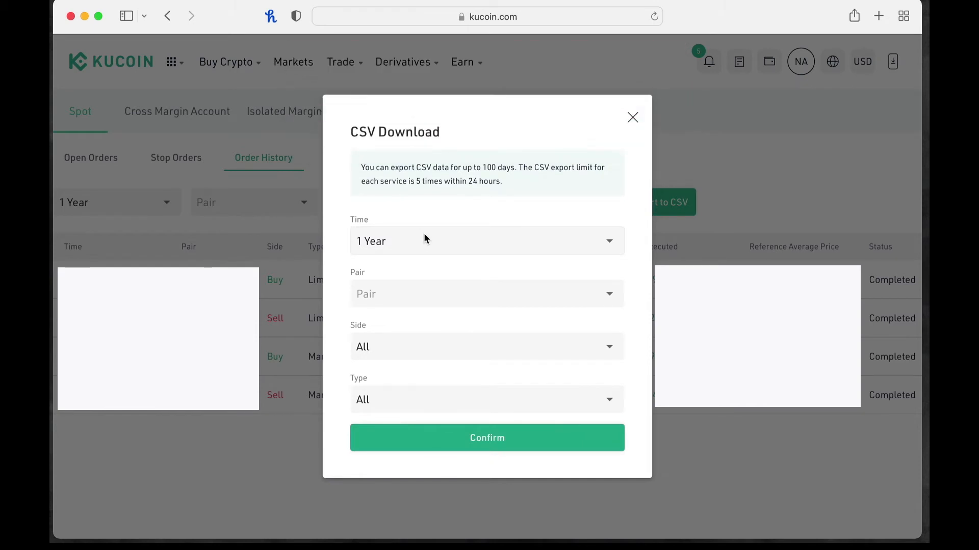
{"action": "left_click", "coordinate": [486, 241]}
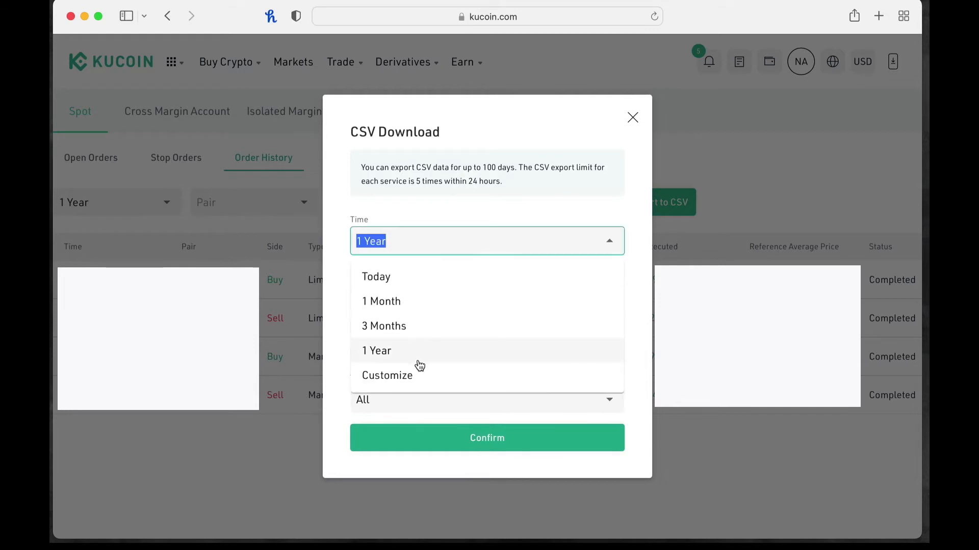
{"action": "mouse_move", "coordinate": [417, 377]}
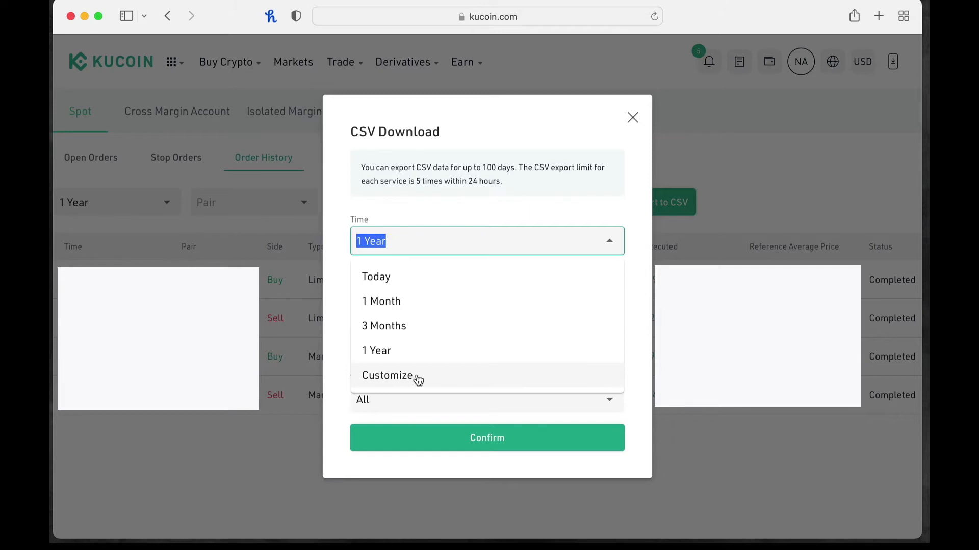
Export spot orders as CSV for the custom range 2021/01/01 to 2021/03/31.
{"action": "left_click", "coordinate": [387, 375]}
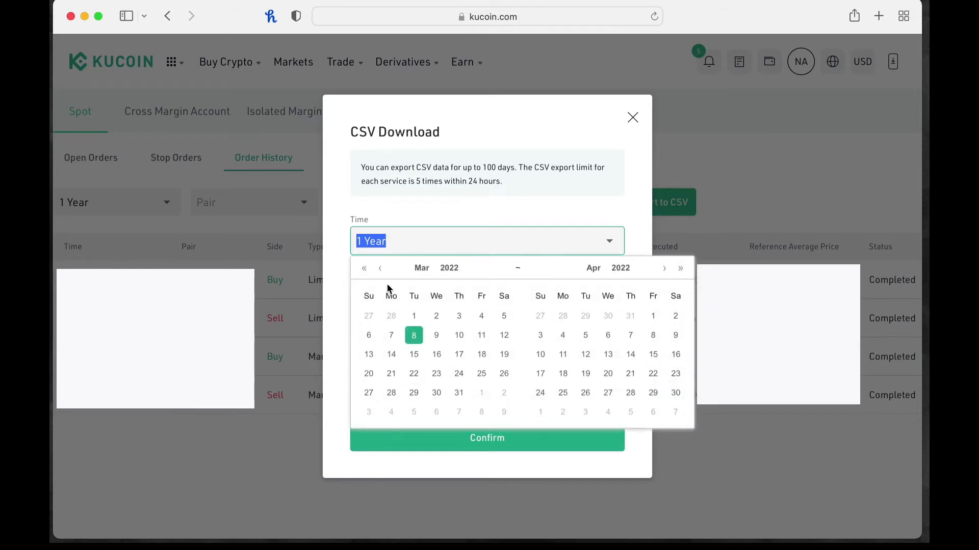
{"action": "mouse_move", "coordinate": [364, 268]}
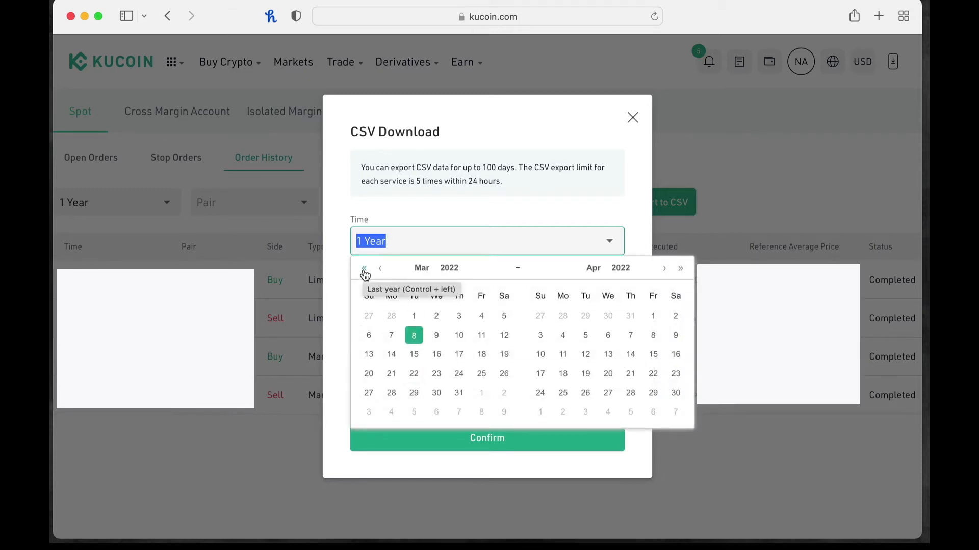
{"action": "left_click", "coordinate": [364, 268]}
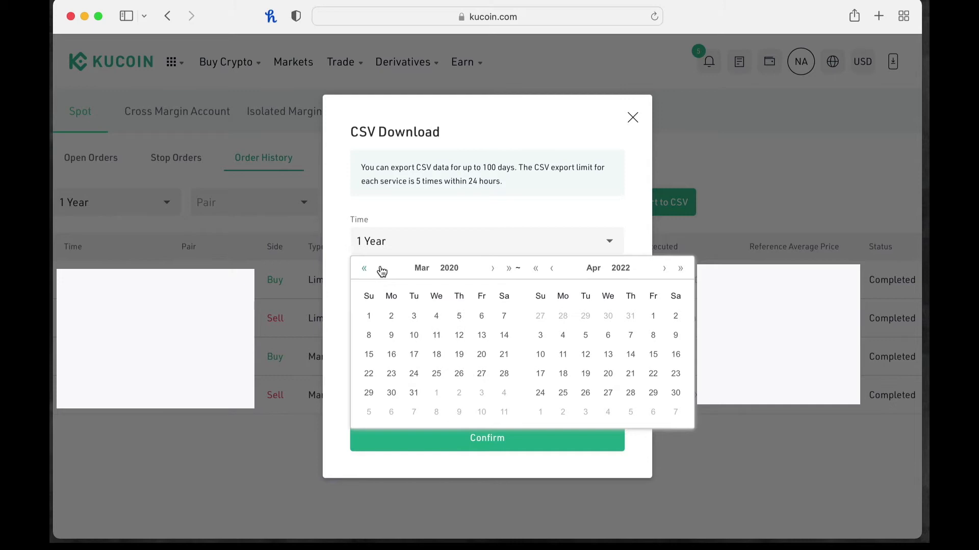
{"action": "left_click", "coordinate": [380, 268]}
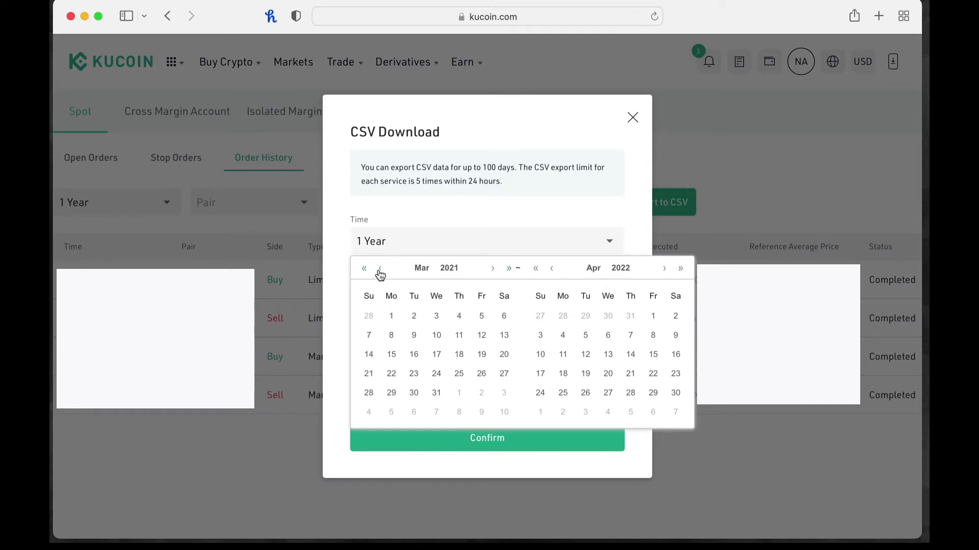
{"action": "left_click", "coordinate": [380, 269]}
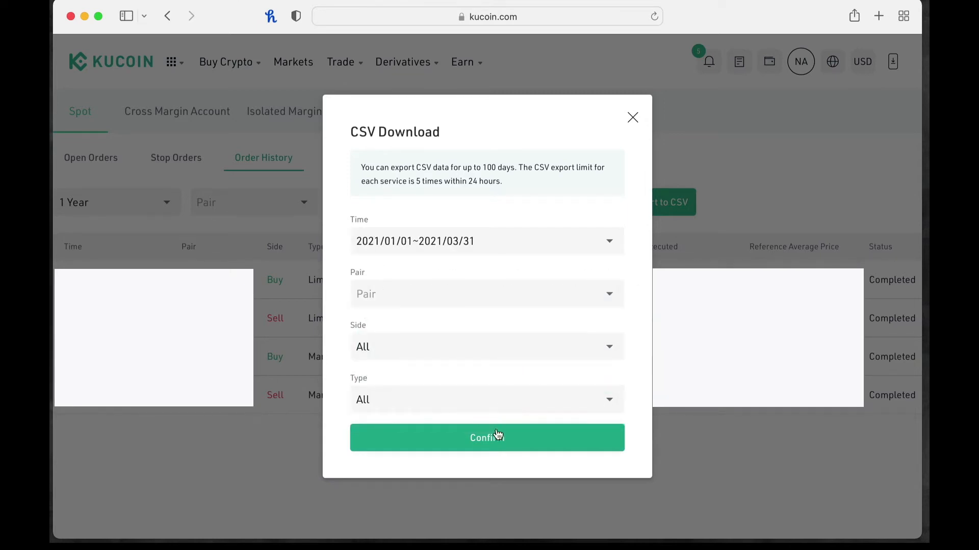
{"action": "left_click", "coordinate": [487, 438]}
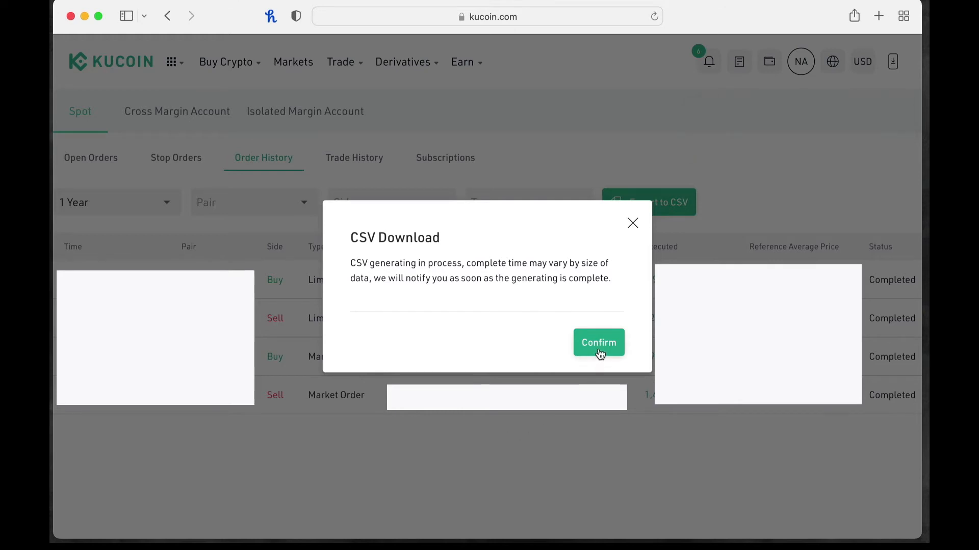
Dismiss the 'CSV generating in process' notice and switch to Spot Trade History.
{"action": "left_click", "coordinate": [598, 342]}
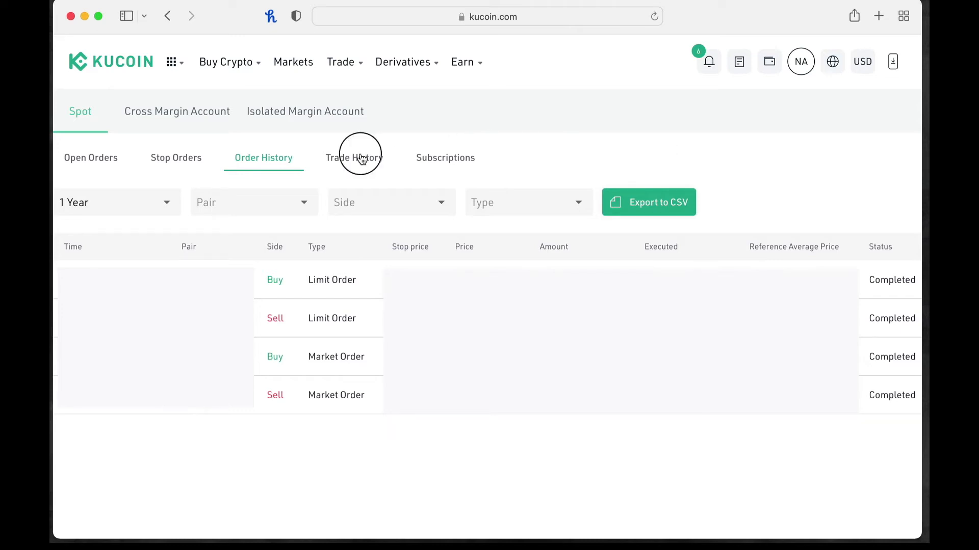
{"action": "left_click", "coordinate": [354, 157]}
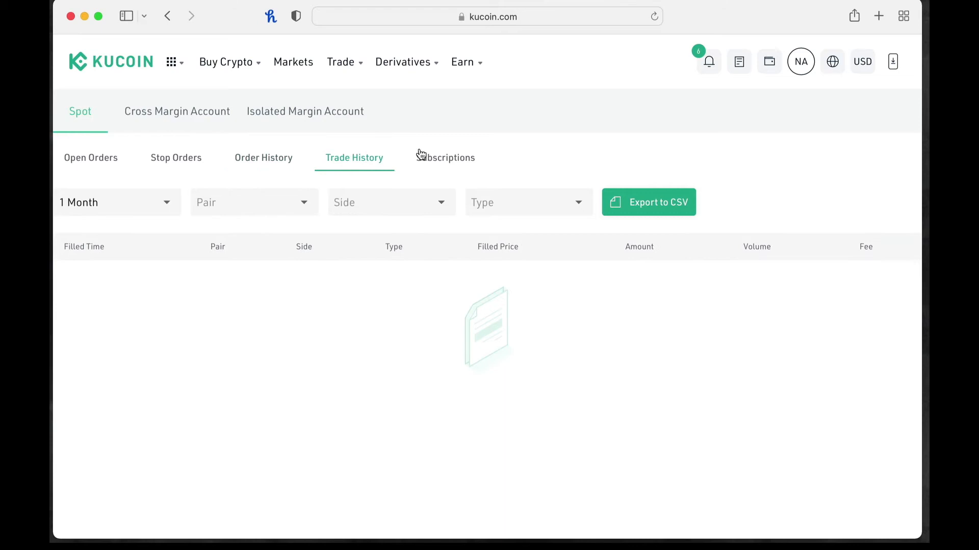
Filter Spot Trade History to 1 Year, then open and close its CSV export form unconfirmed.
{"action": "left_click", "coordinate": [117, 202]}
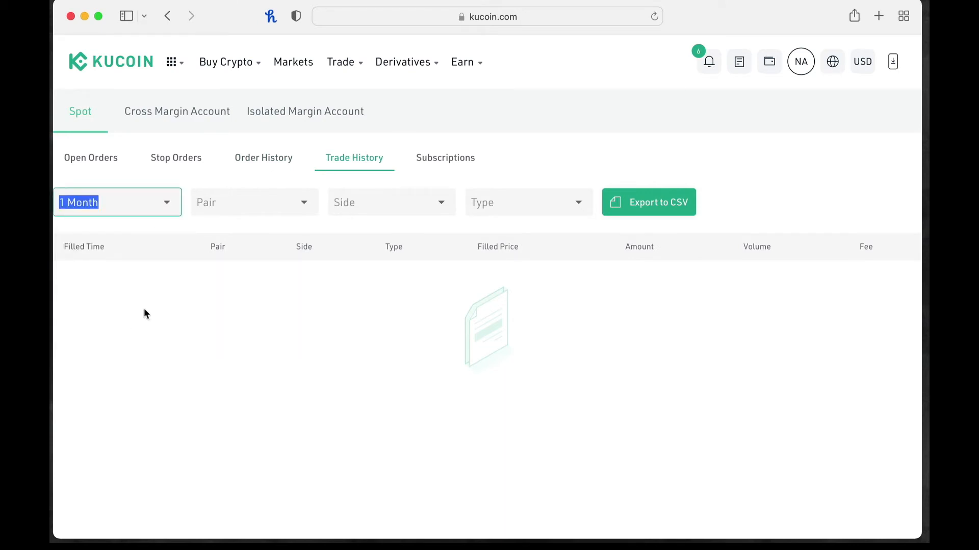
{"action": "left_click", "coordinate": [116, 202]}
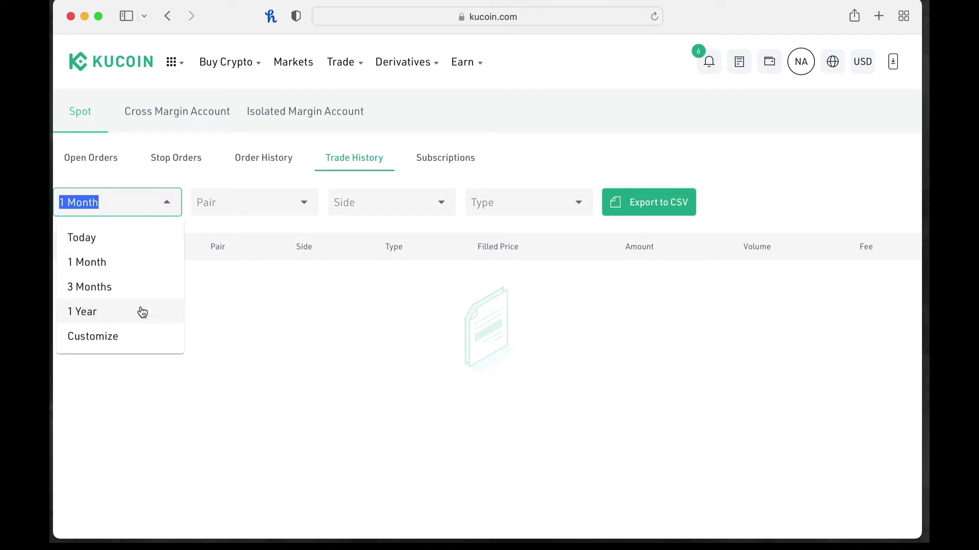
{"action": "left_click", "coordinate": [82, 311]}
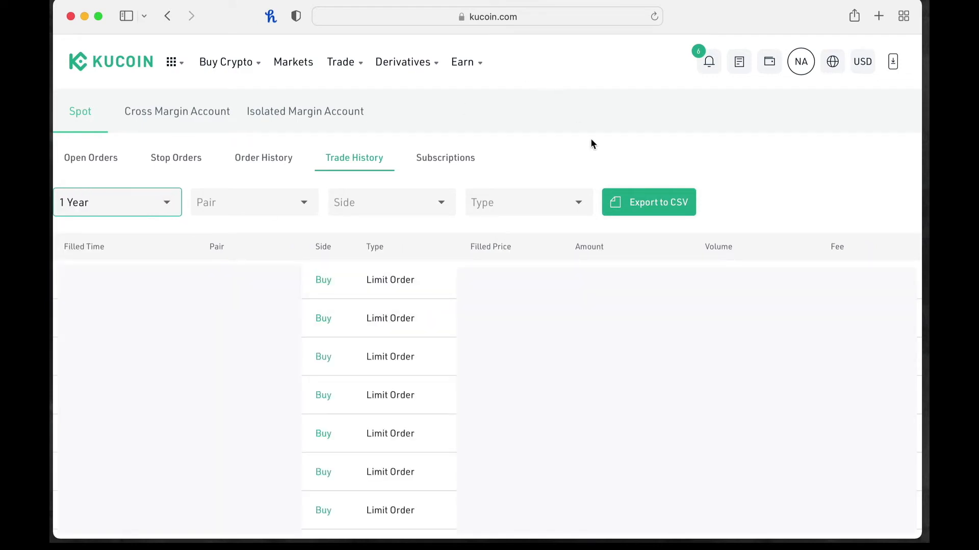
{"action": "mouse_move", "coordinate": [648, 203]}
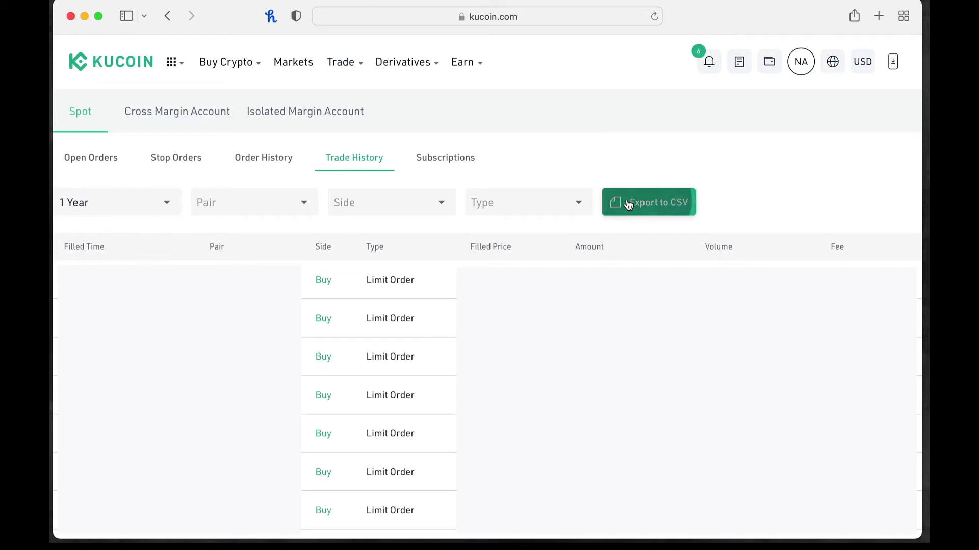
{"action": "left_click", "coordinate": [647, 202]}
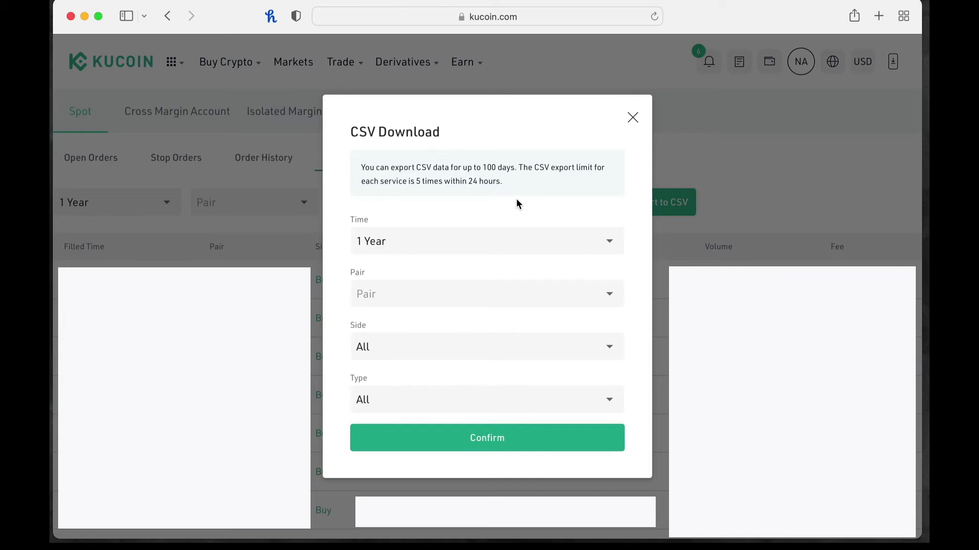
{"action": "mouse_move", "coordinate": [632, 117]}
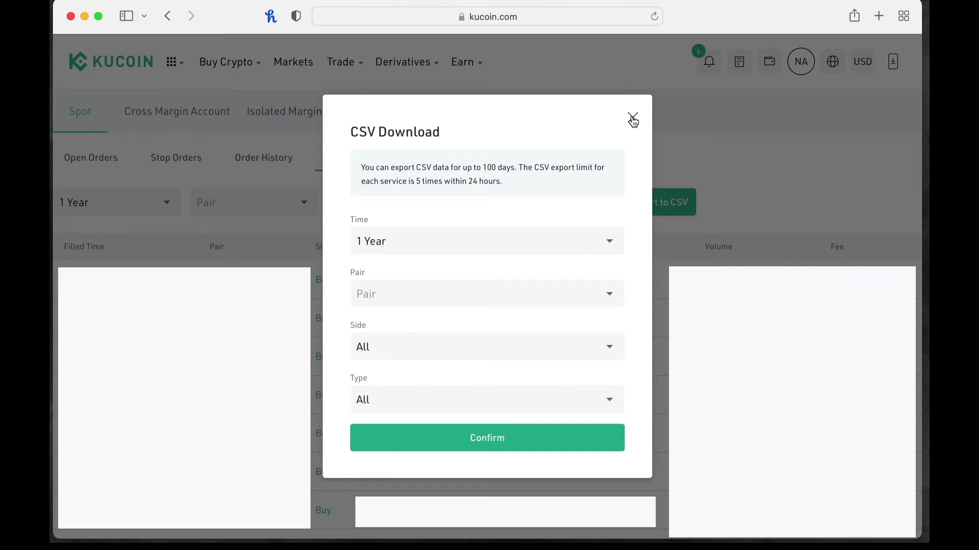
{"action": "left_click", "coordinate": [632, 119]}
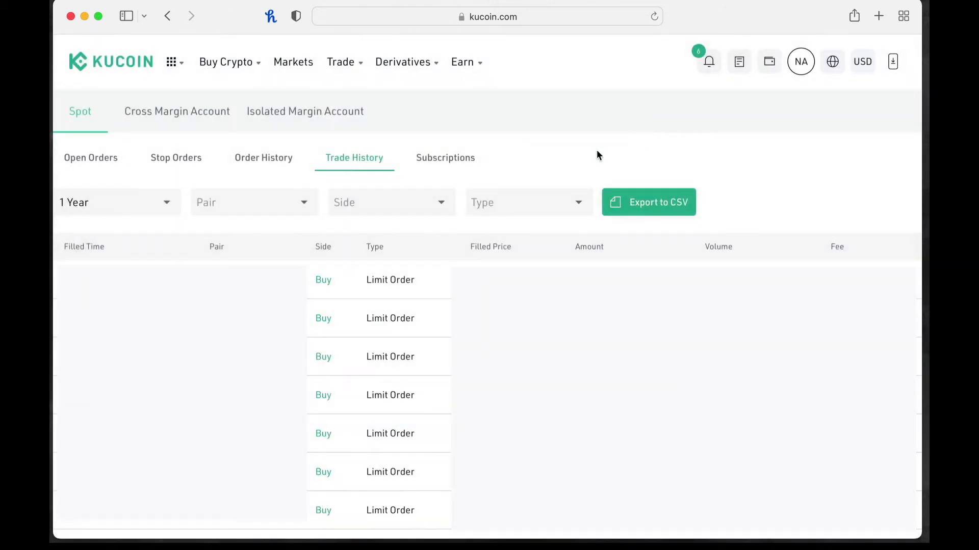
{"action": "mouse_move", "coordinate": [340, 165]}
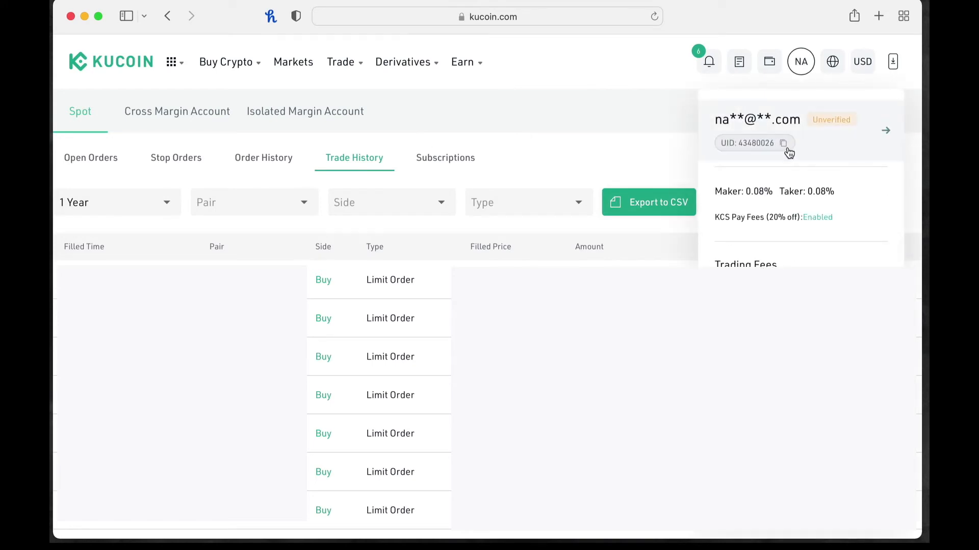
Browse the spot and isolated margin order lists from the Orders menu.
{"action": "left_click", "coordinate": [739, 61]}
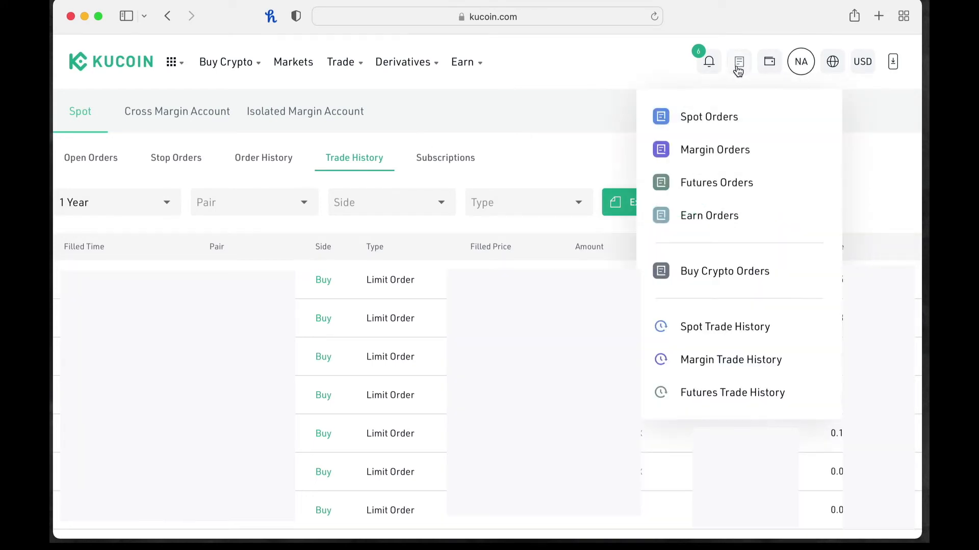
{"action": "mouse_move", "coordinate": [730, 359]}
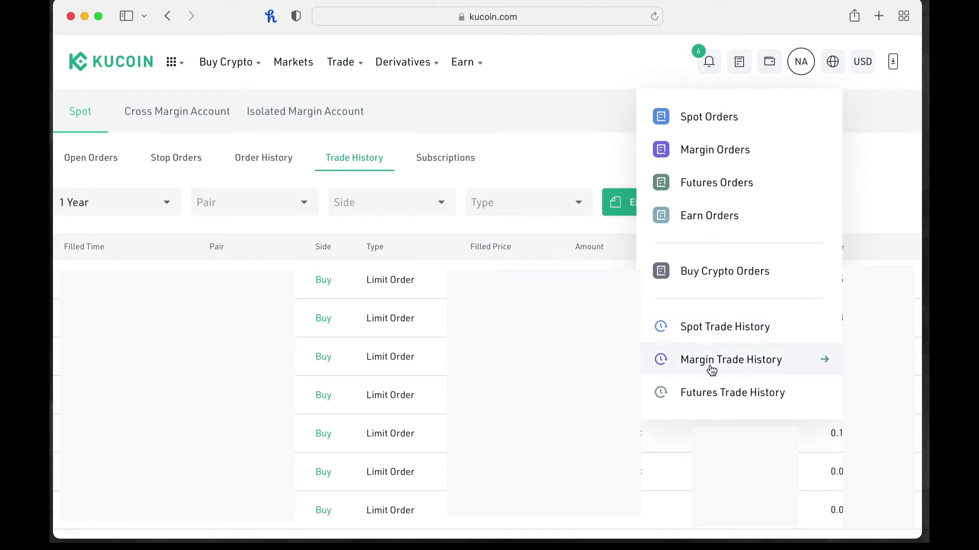
{"action": "mouse_move", "coordinate": [723, 326]}
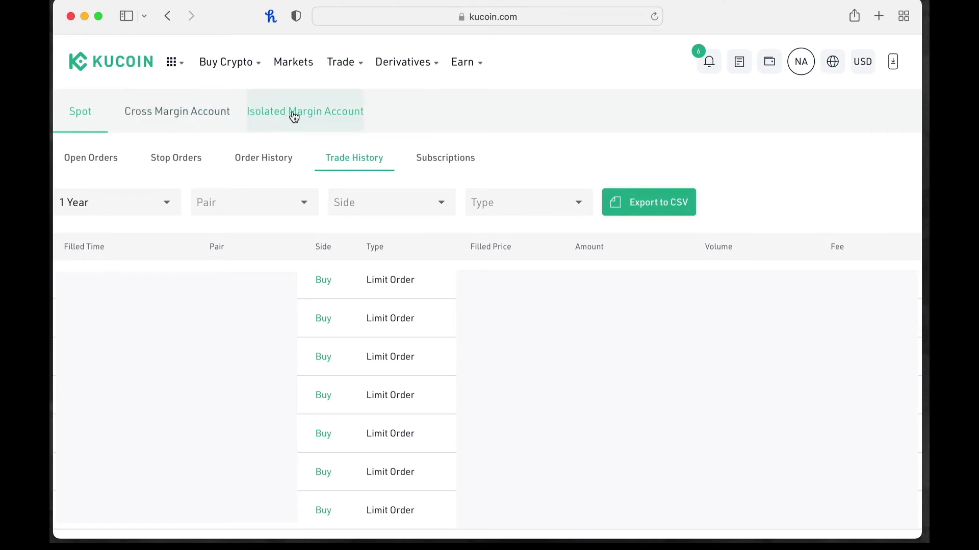
{"action": "left_click", "coordinate": [177, 111]}
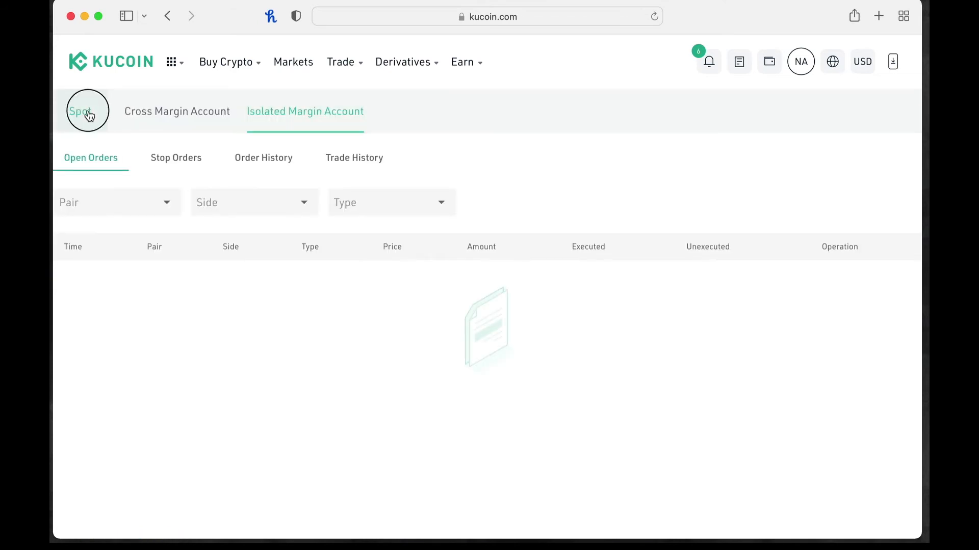
{"action": "left_click", "coordinate": [80, 111]}
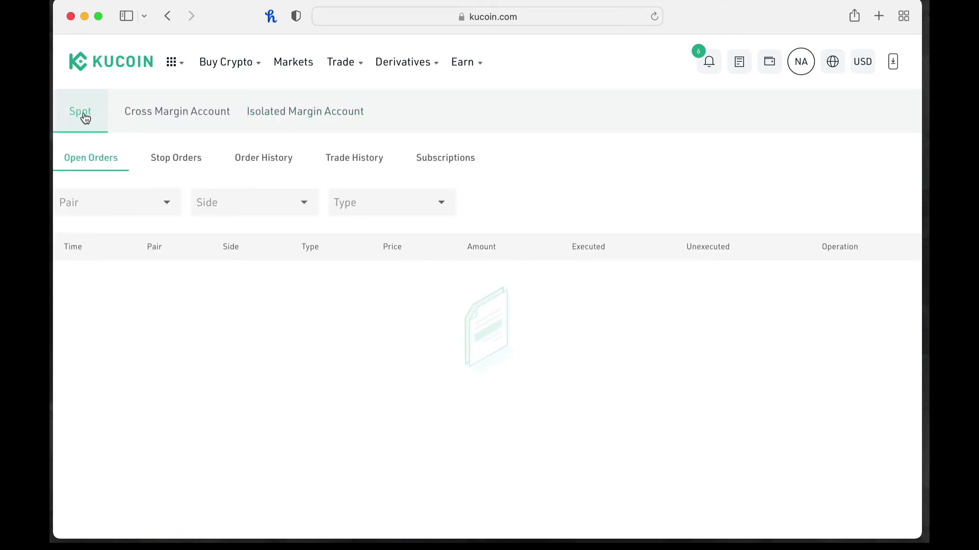
{"action": "mouse_move", "coordinate": [256, 164]}
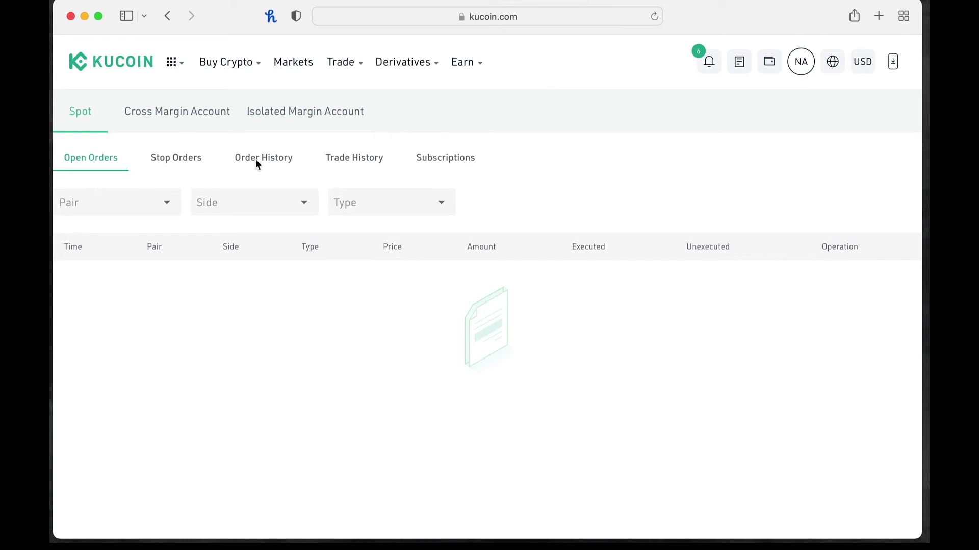
{"action": "left_click", "coordinate": [263, 157]}
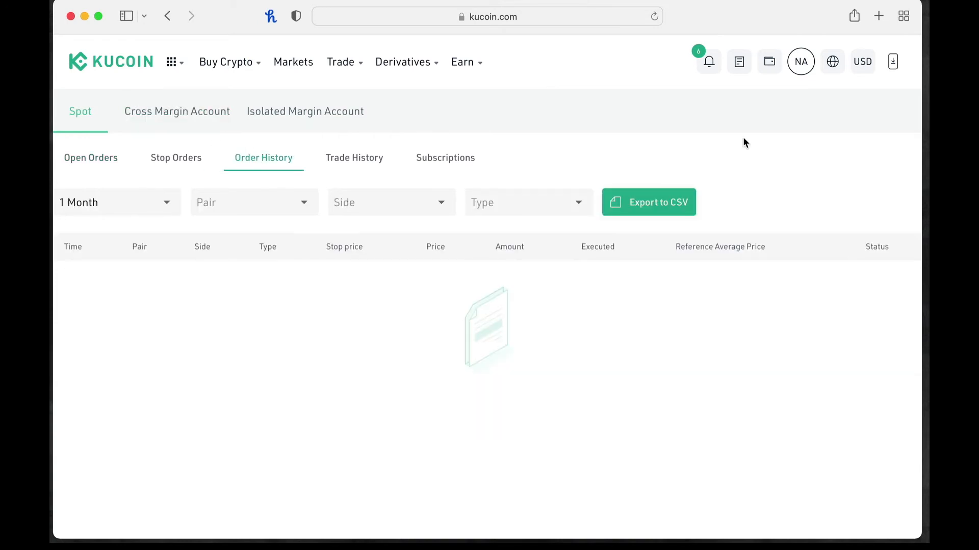
{"action": "mouse_move", "coordinate": [565, 130]}
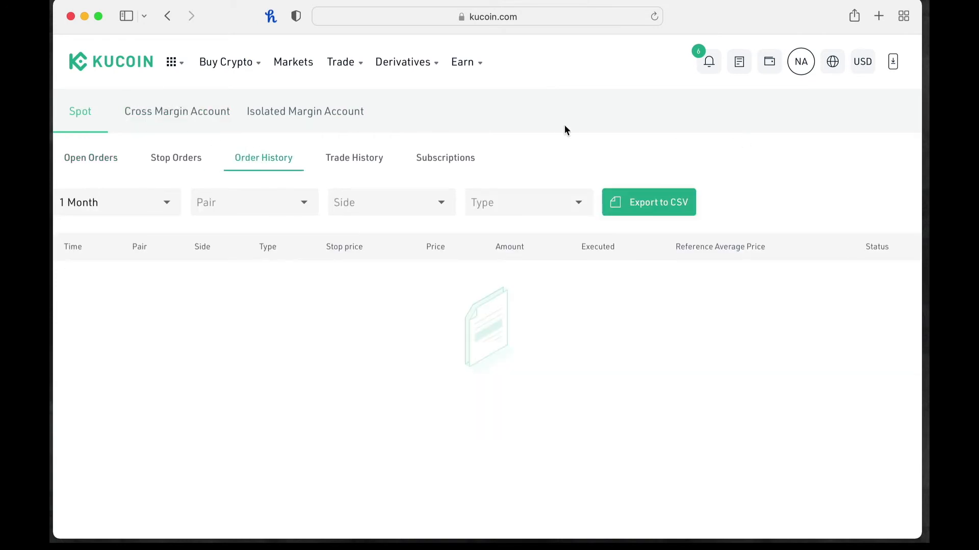
{"action": "mouse_move", "coordinate": [178, 111]}
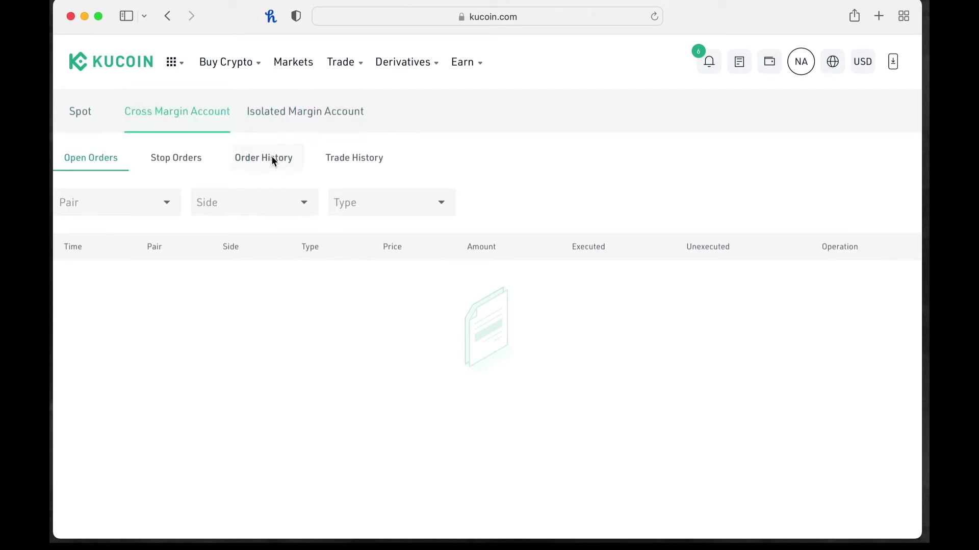
Open the isolated margin order history, then switch to its Trade History.
{"action": "left_click", "coordinate": [264, 157]}
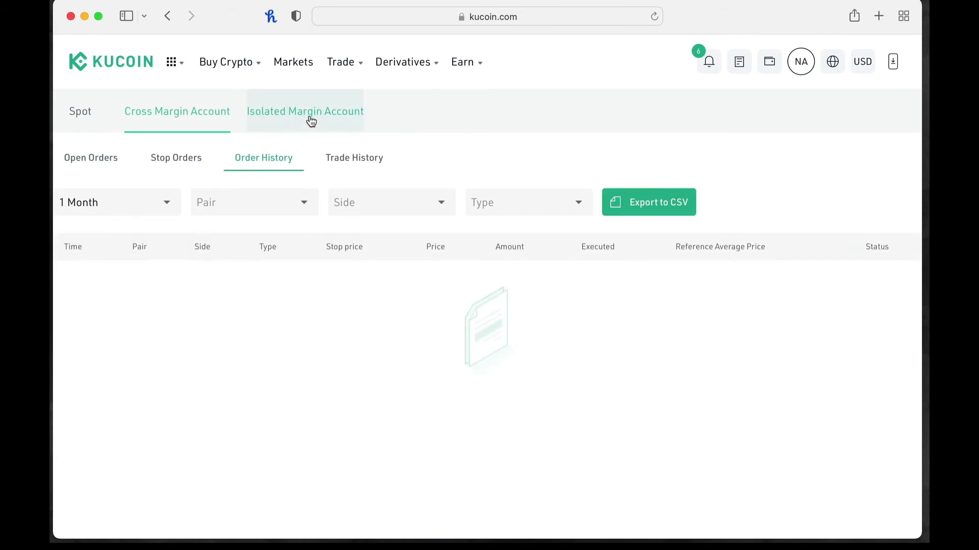
{"action": "left_click", "coordinate": [305, 112]}
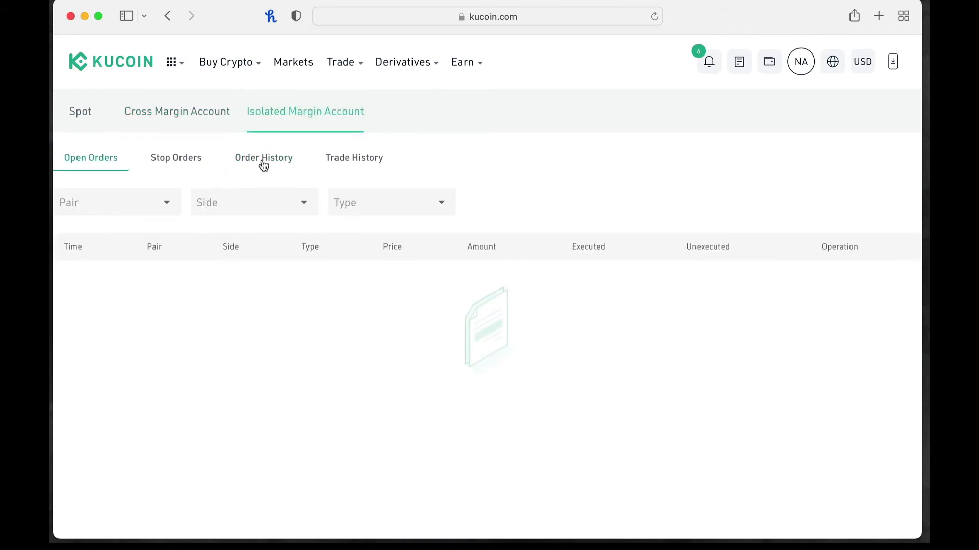
{"action": "left_click", "coordinate": [264, 157]}
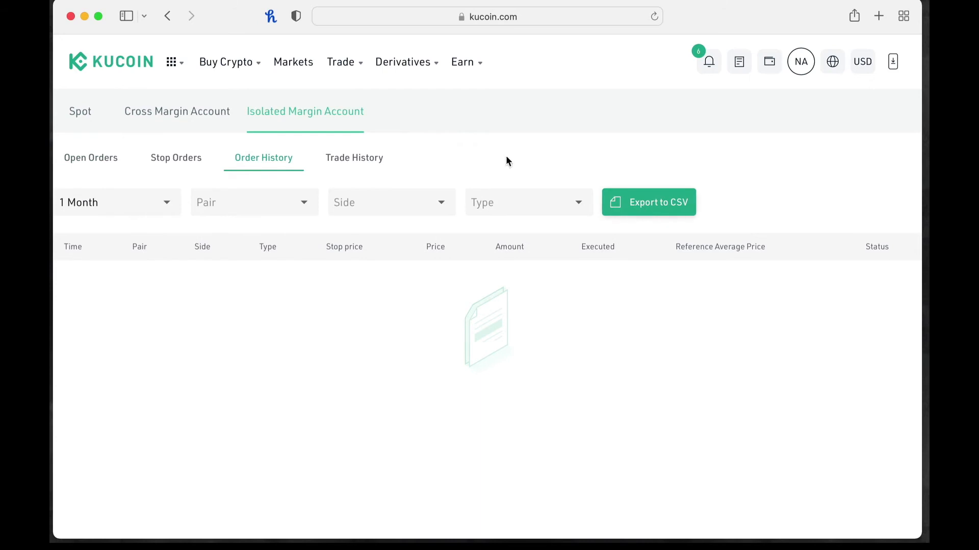
{"action": "left_click", "coordinate": [354, 158]}
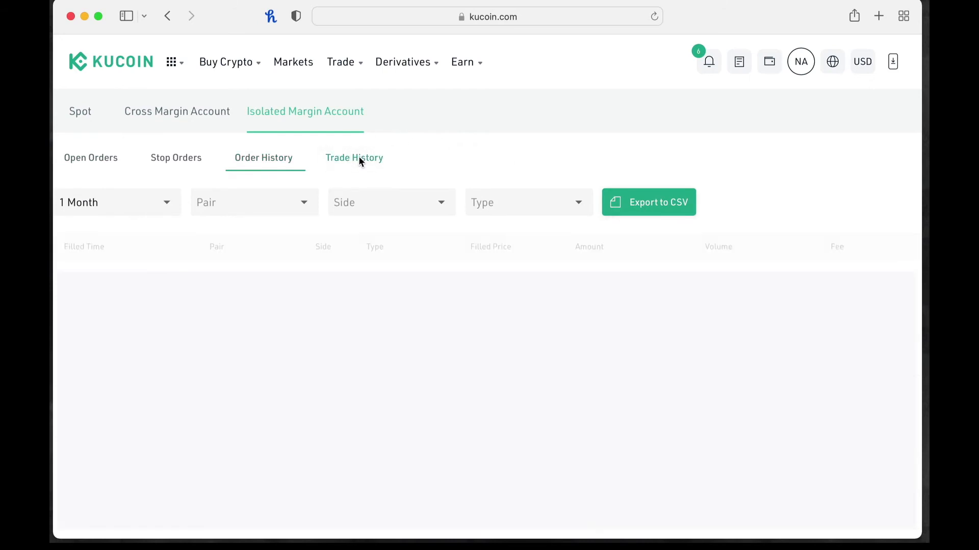
{"action": "left_click", "coordinate": [353, 158]}
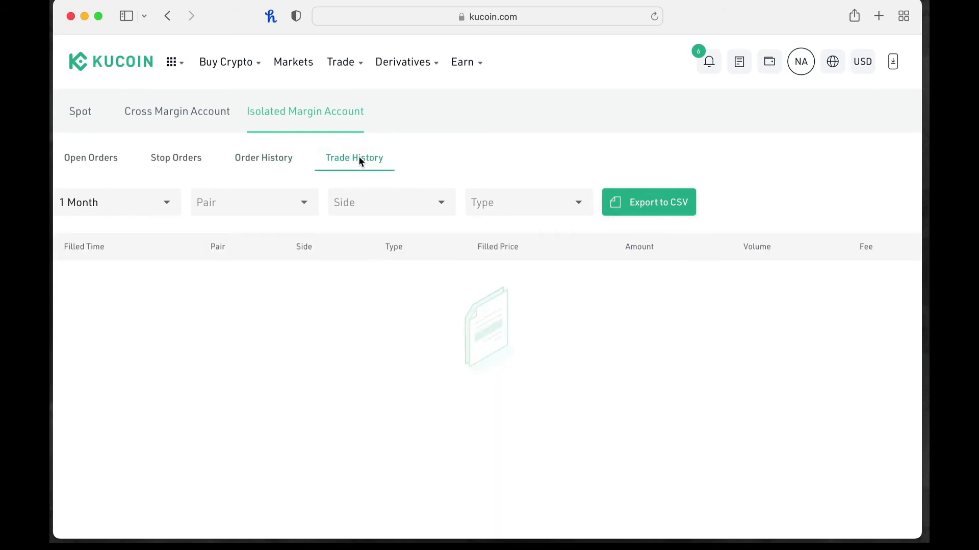
{"action": "mouse_move", "coordinate": [622, 142]}
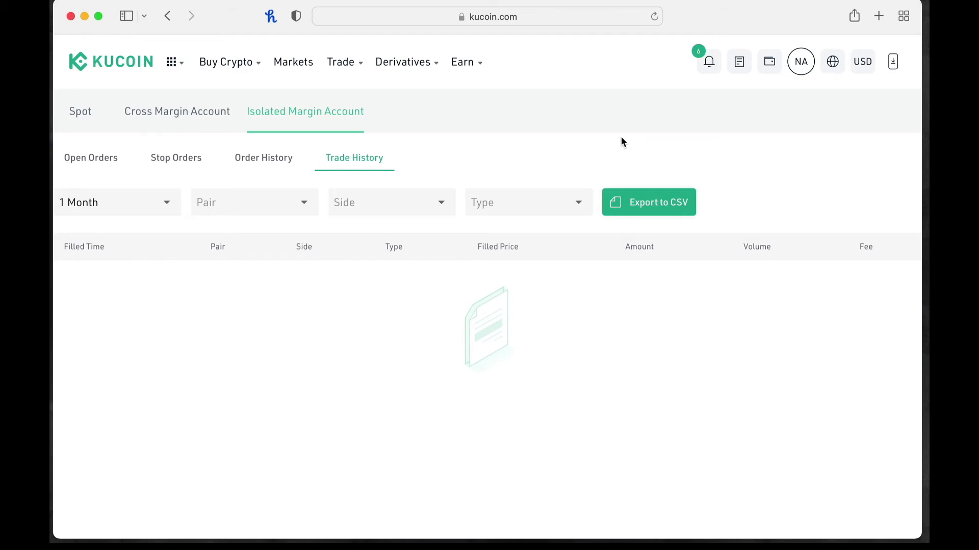
Choose Main Account from the header wallet dropdown.
{"action": "left_click", "coordinate": [768, 61]}
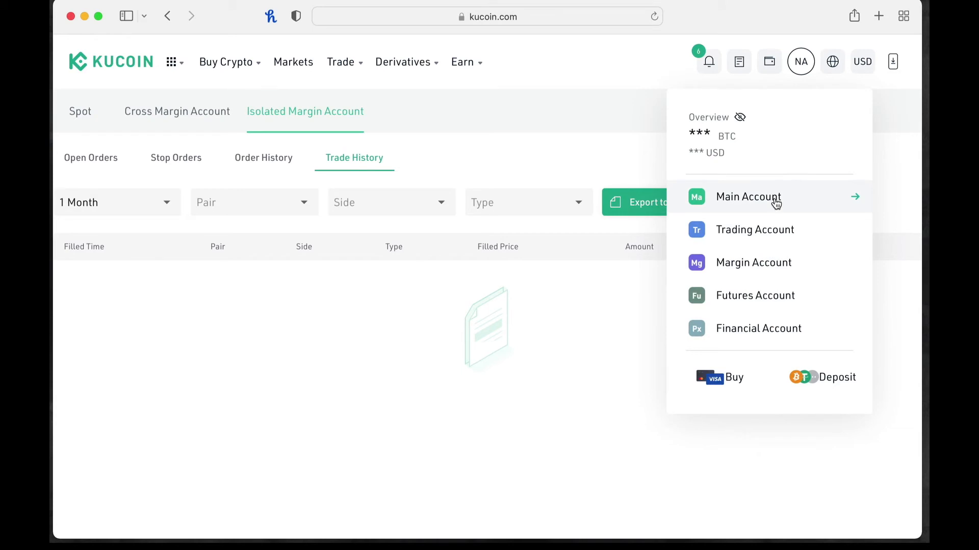
{"action": "left_click", "coordinate": [748, 197]}
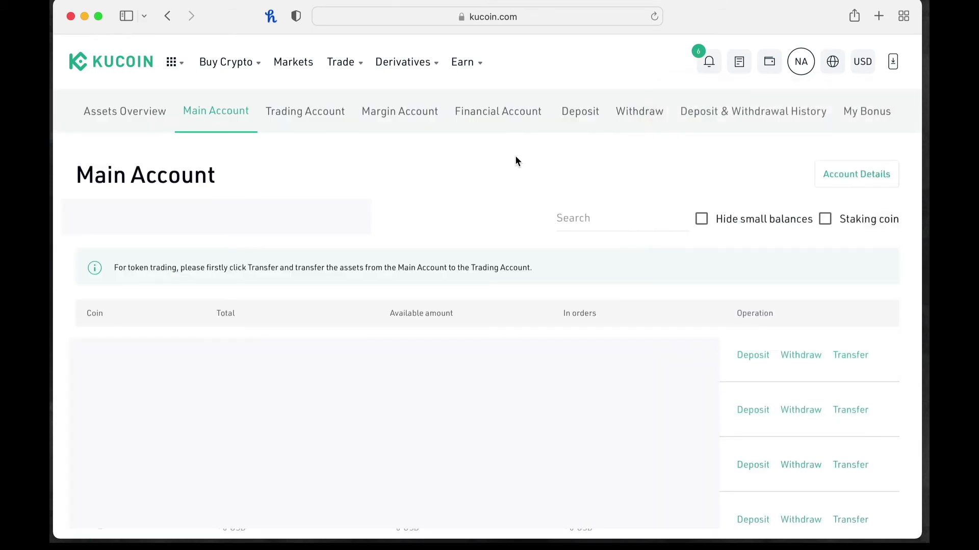
{"action": "mouse_move", "coordinate": [498, 182]}
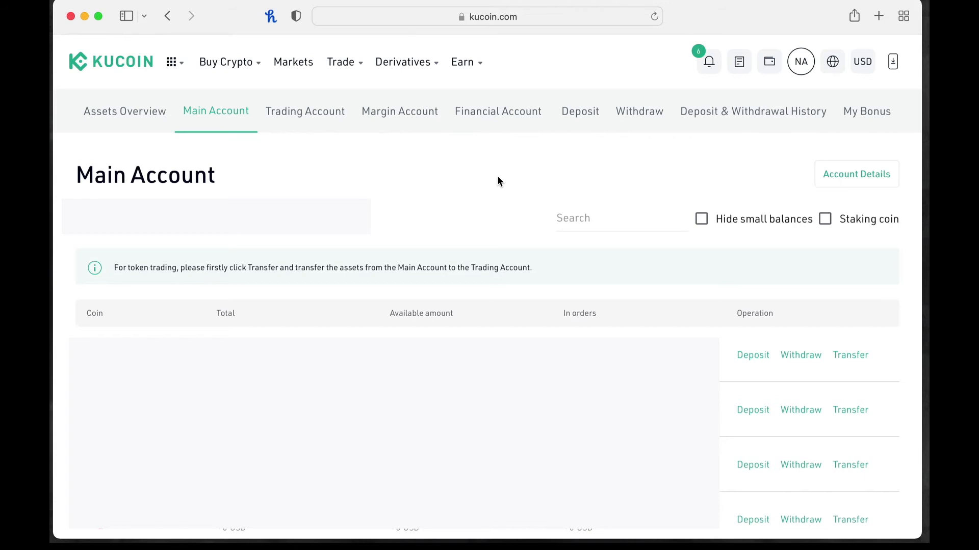
{"action": "mouse_move", "coordinate": [753, 111]}
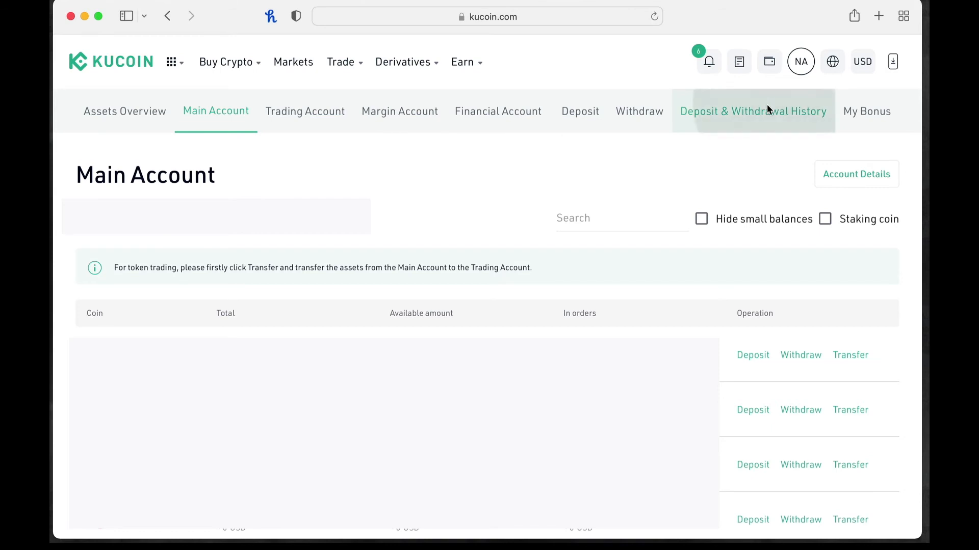
Open Deposit & Withdrawal History and set the time range to 1 Year.
{"action": "left_click", "coordinate": [753, 111]}
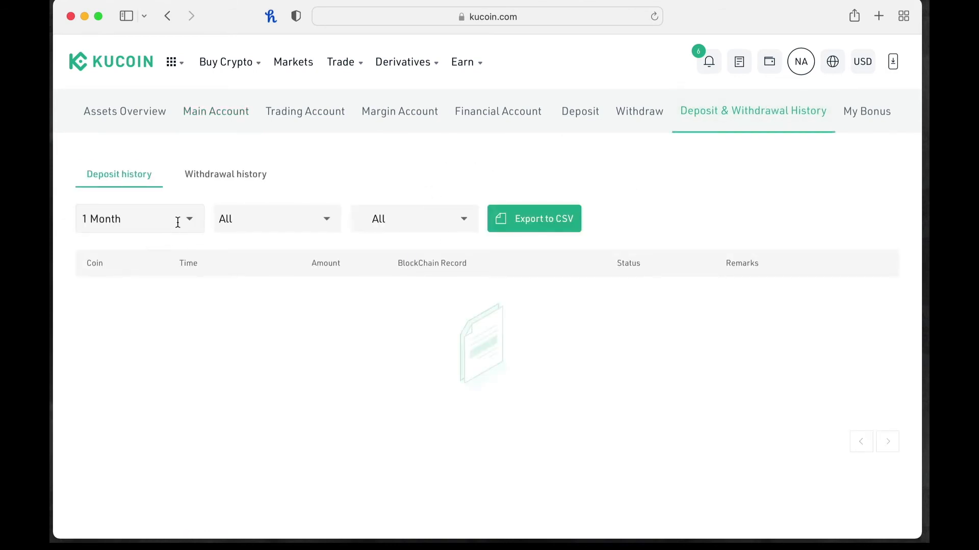
{"action": "left_click", "coordinate": [138, 219]}
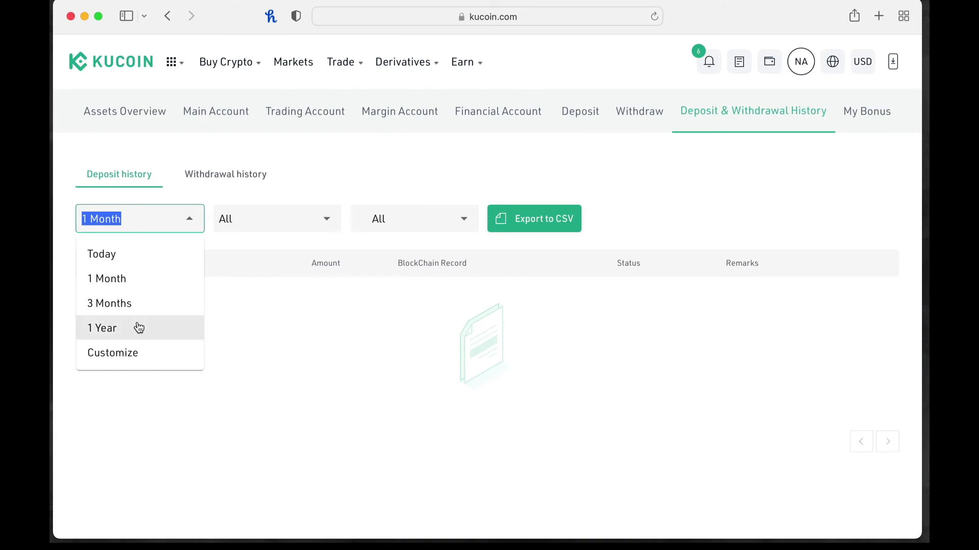
{"action": "left_click", "coordinate": [102, 328]}
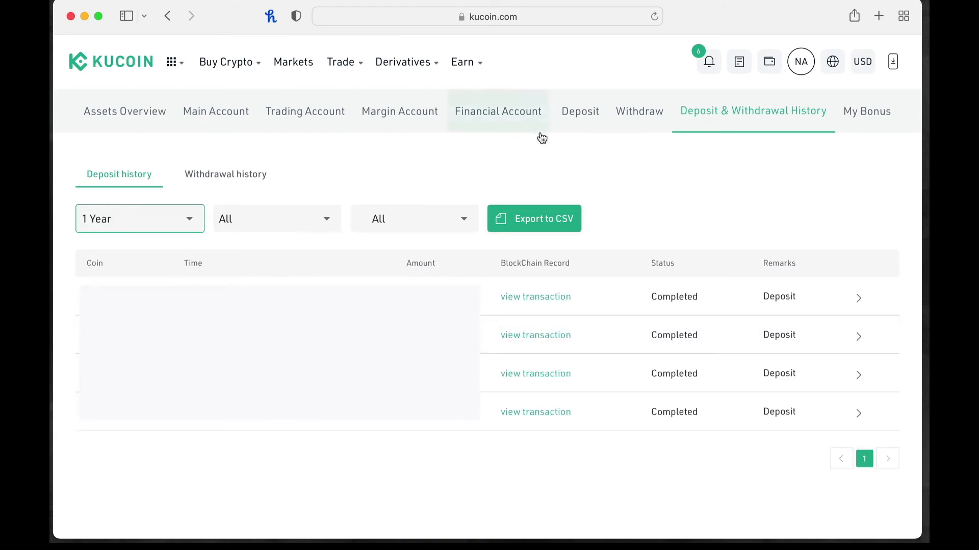
{"action": "mouse_move", "coordinate": [640, 181]}
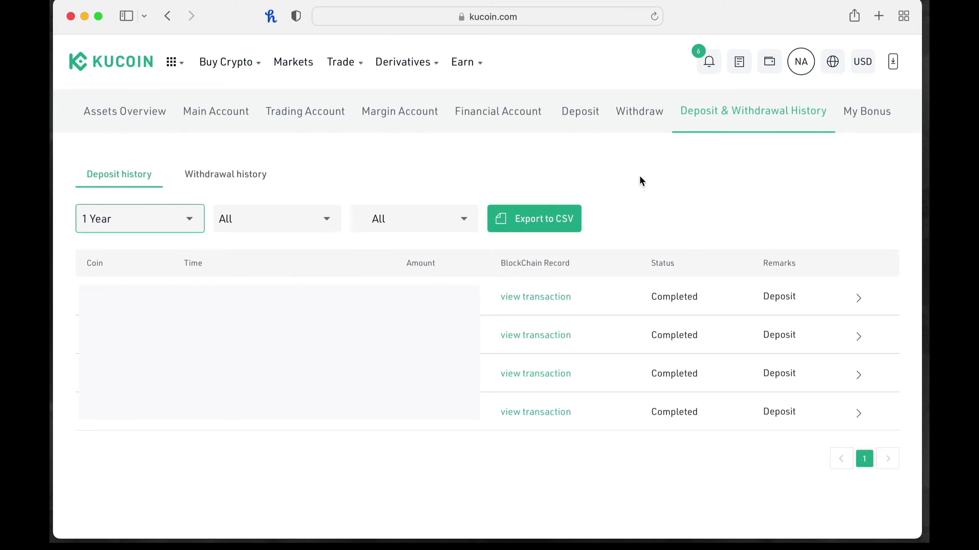
{"action": "mouse_move", "coordinate": [544, 136]}
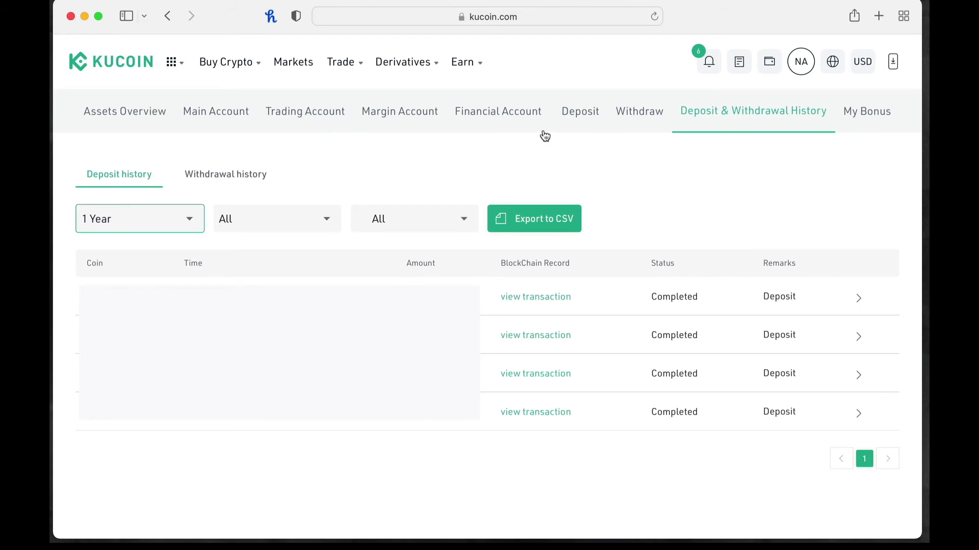
{"action": "mouse_move", "coordinate": [376, 158]}
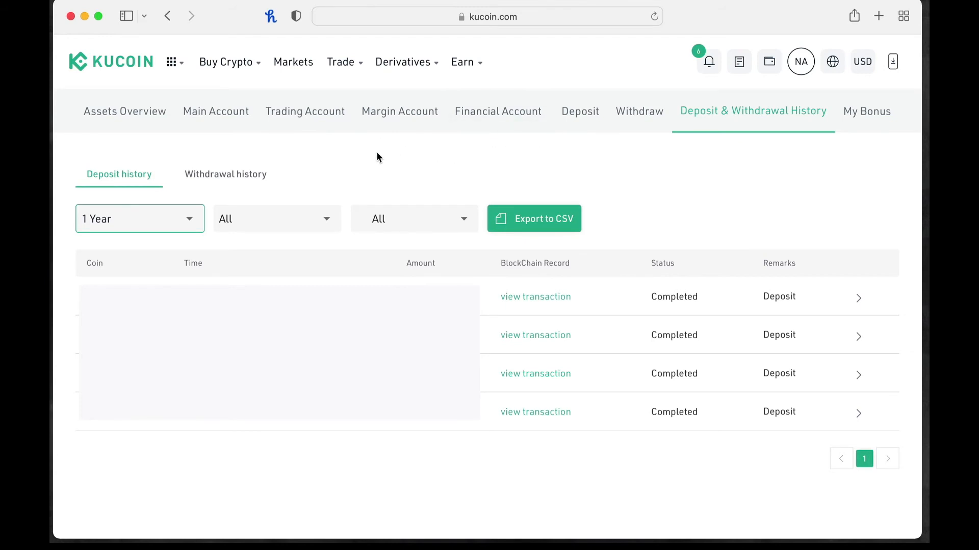
{"action": "mouse_move", "coordinate": [216, 111]}
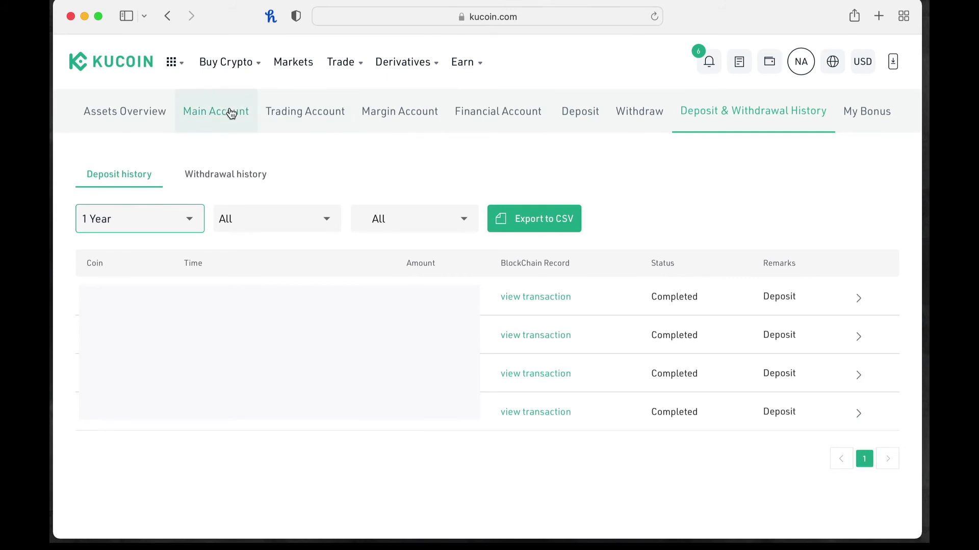
Go back to Main Account, then switch to the Trading Account tab.
{"action": "left_click", "coordinate": [215, 112]}
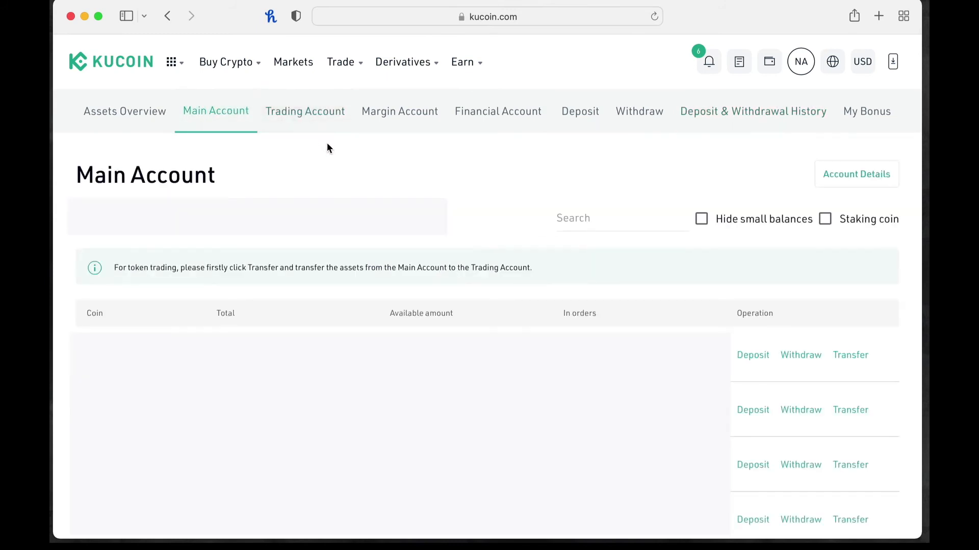
{"action": "mouse_move", "coordinate": [531, 189]}
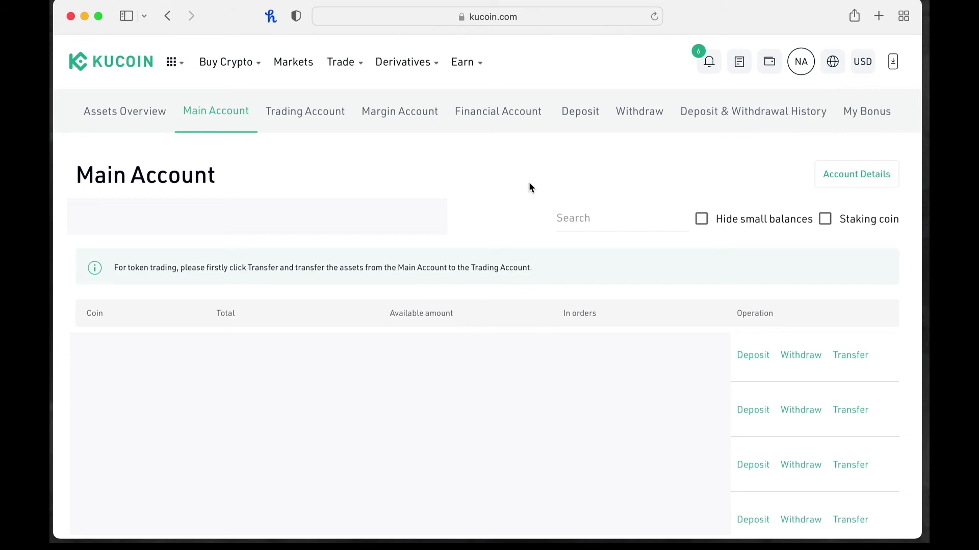
{"action": "mouse_move", "coordinate": [305, 111]}
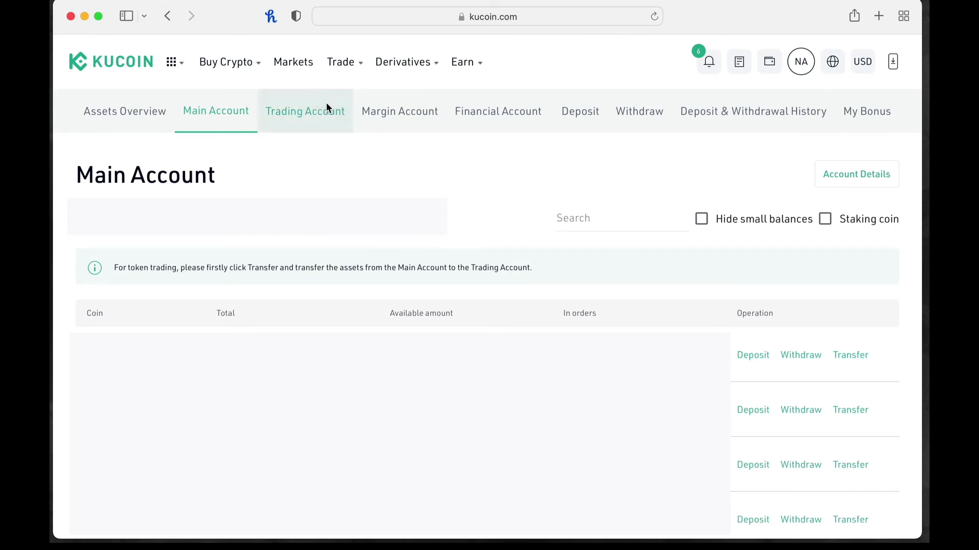
{"action": "left_click", "coordinate": [305, 111]}
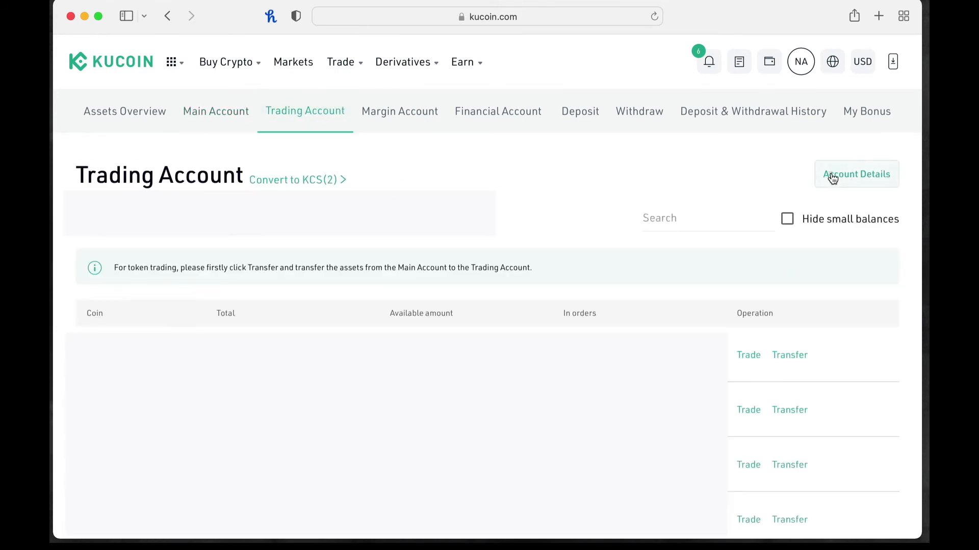
Filter the Trading Account details to the TOKO coin over 1 Year.
{"action": "left_click", "coordinate": [856, 173]}
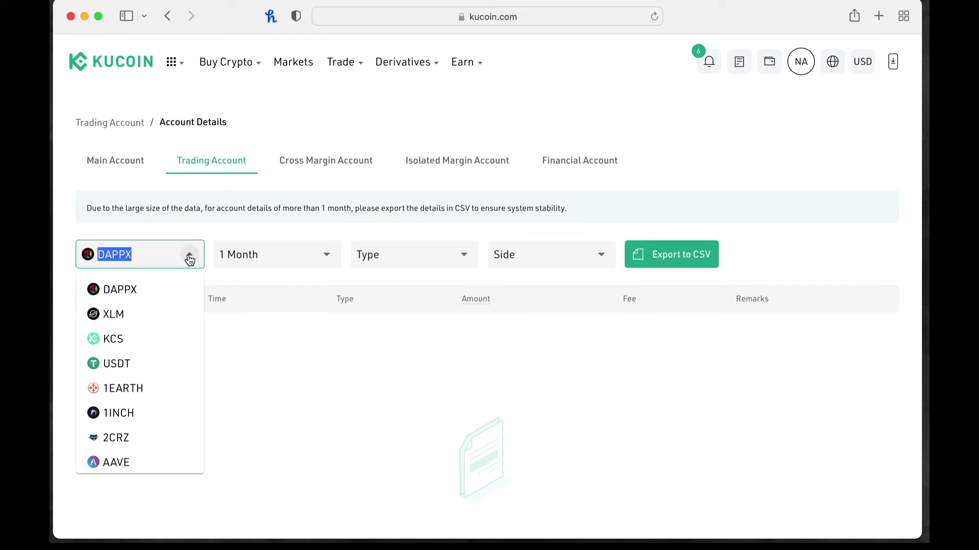
{"action": "type", "text": "toko"}
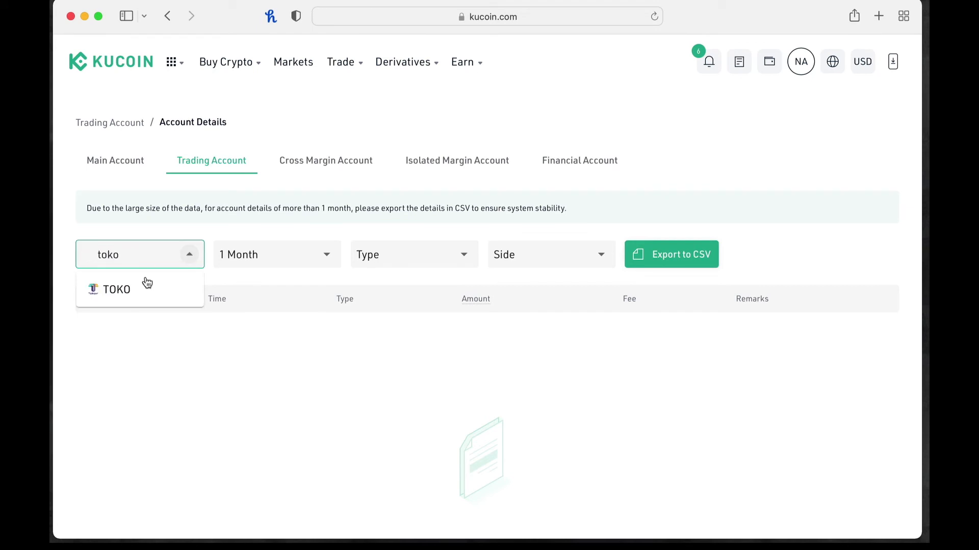
{"action": "left_click", "coordinate": [117, 289]}
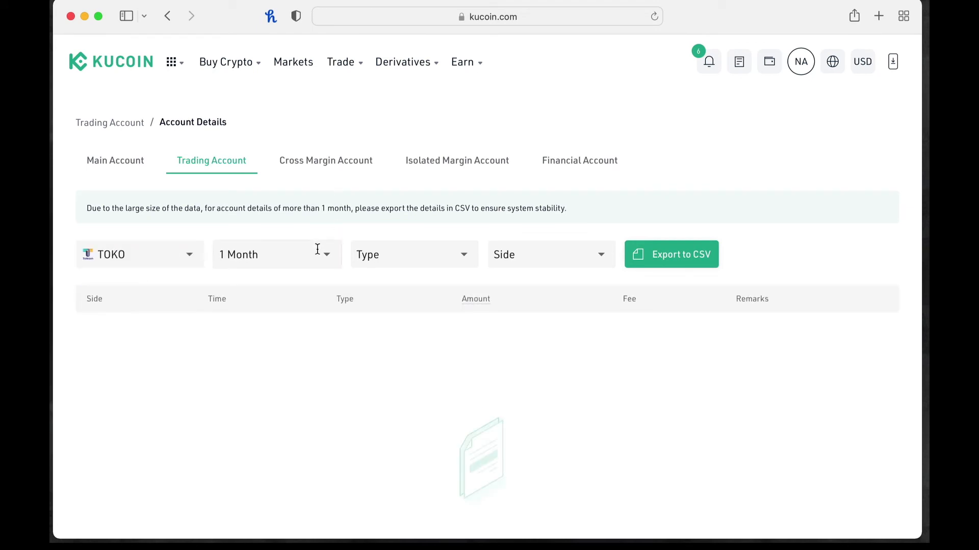
{"action": "left_click", "coordinate": [275, 254]}
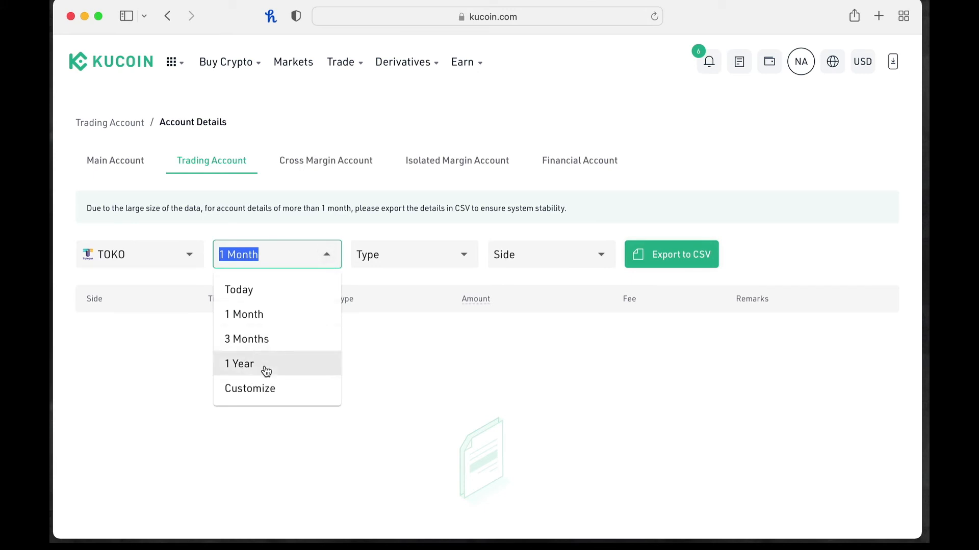
{"action": "left_click", "coordinate": [239, 364]}
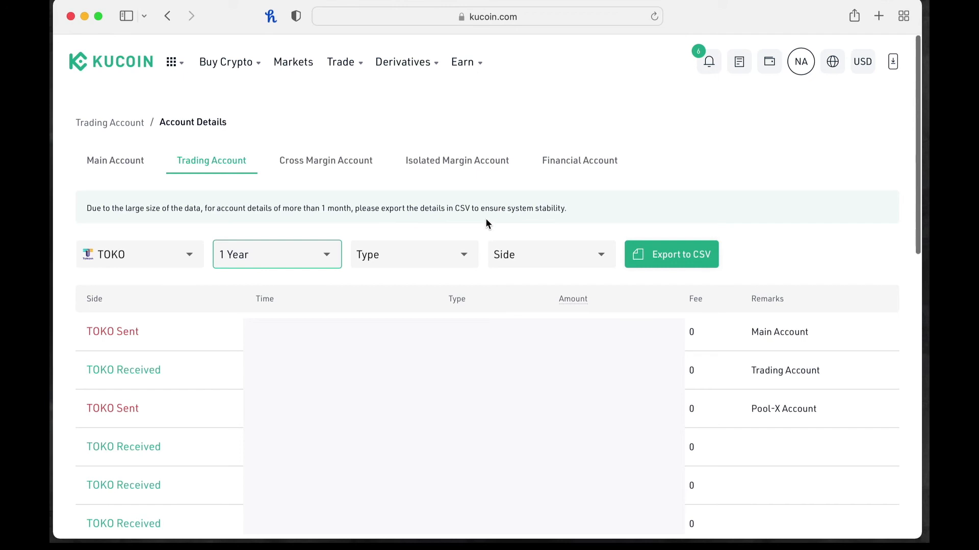
{"action": "scroll", "scroll_direction": "down", "scroll_amount": 3}
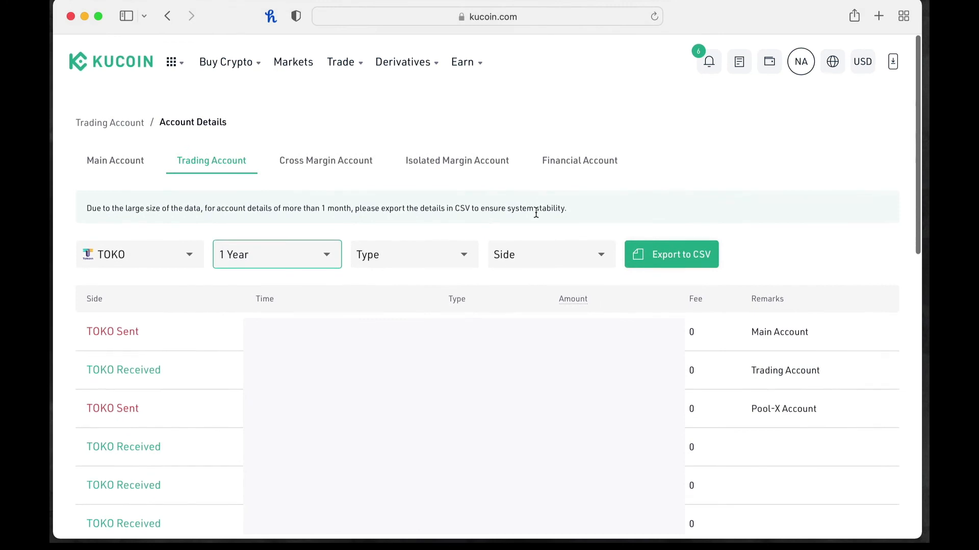
{"action": "mouse_move", "coordinate": [671, 254]}
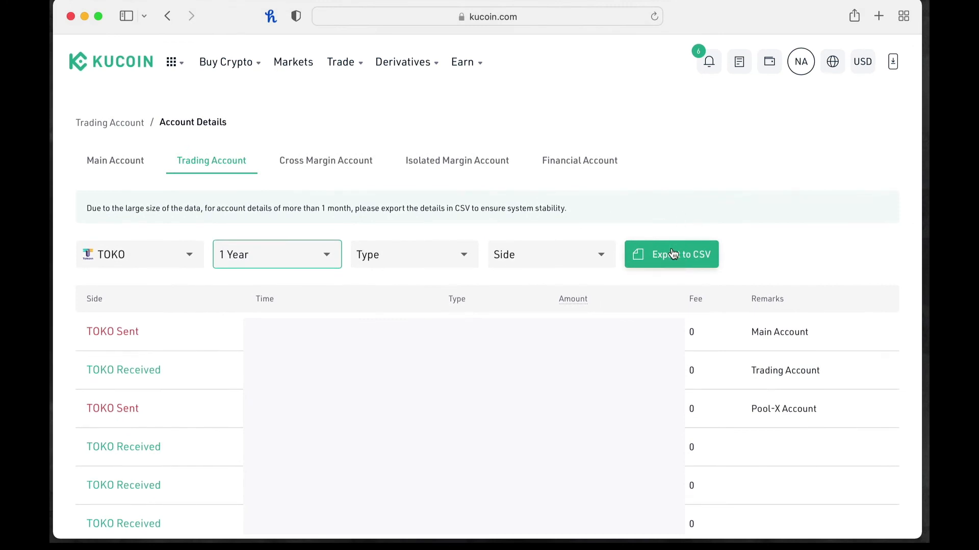
{"action": "left_click", "coordinate": [671, 253]}
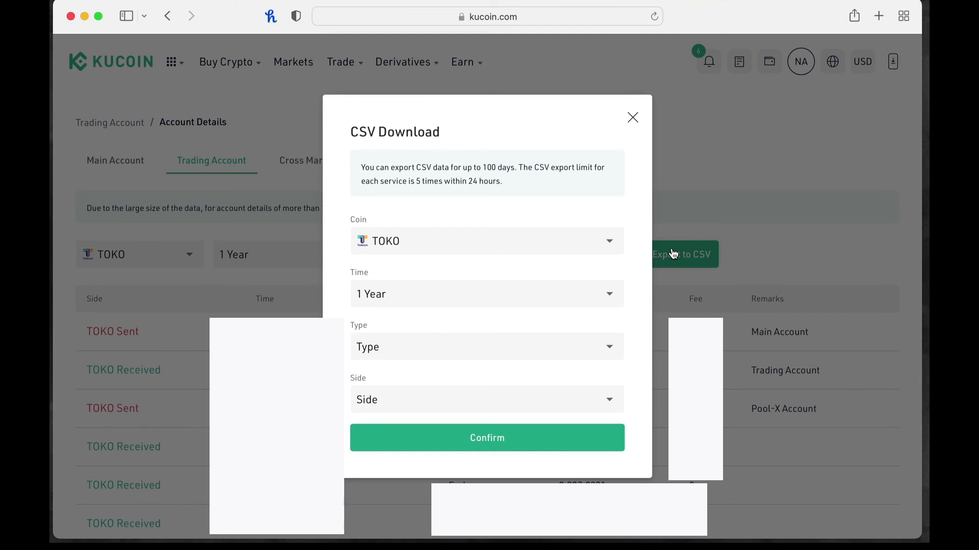
{"action": "mouse_move", "coordinate": [630, 119]}
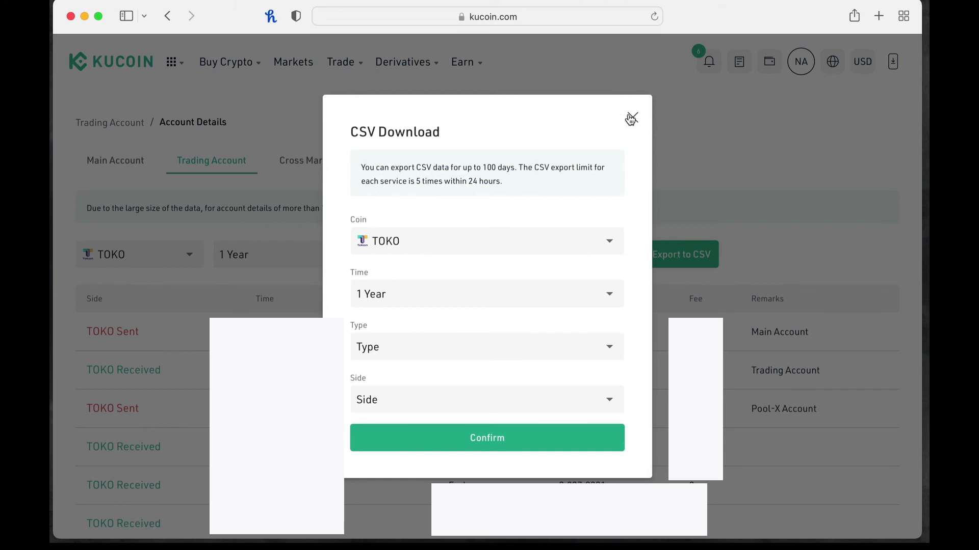
{"action": "left_click", "coordinate": [631, 118]}
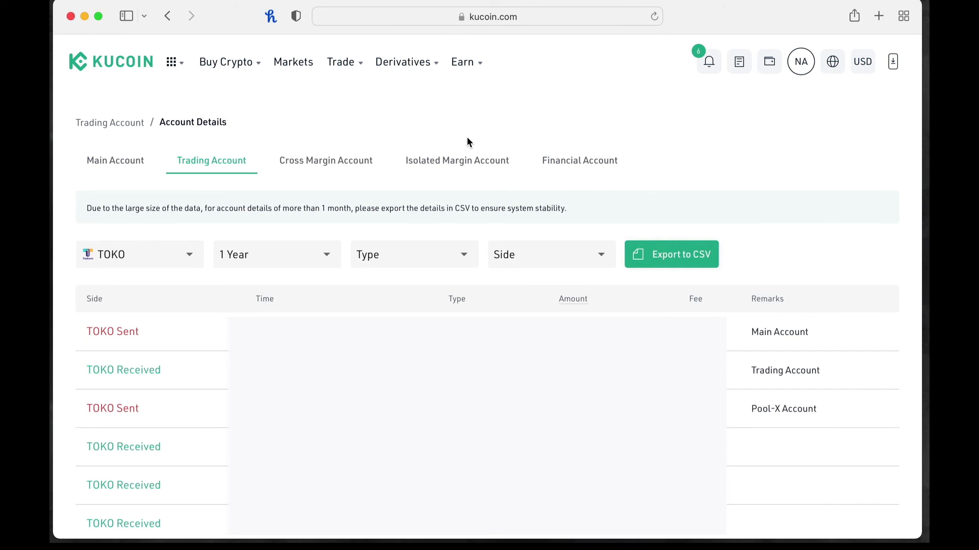
{"action": "mouse_move", "coordinate": [663, 127]}
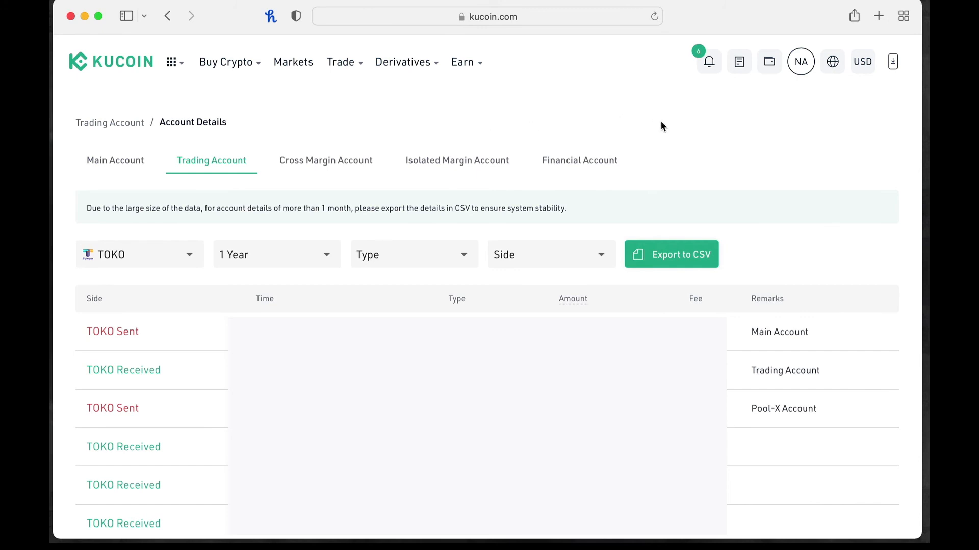
Go to Spot Order History from the header Orders menu.
{"action": "left_click", "coordinate": [739, 61]}
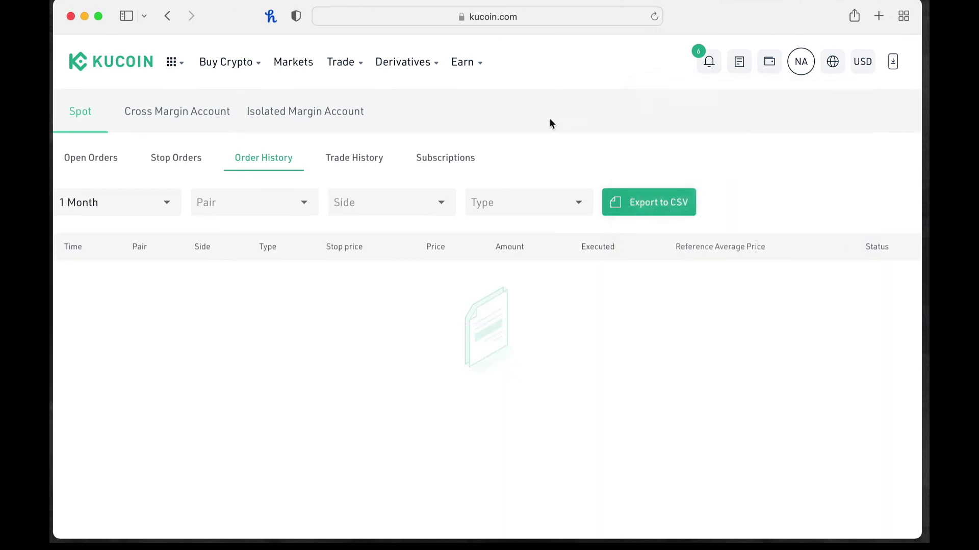
{"action": "mouse_move", "coordinate": [549, 153]}
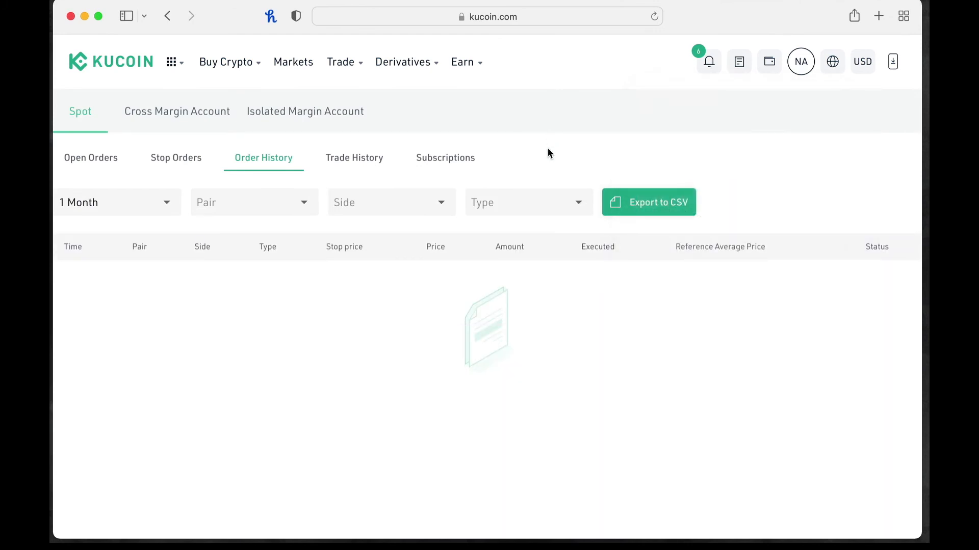